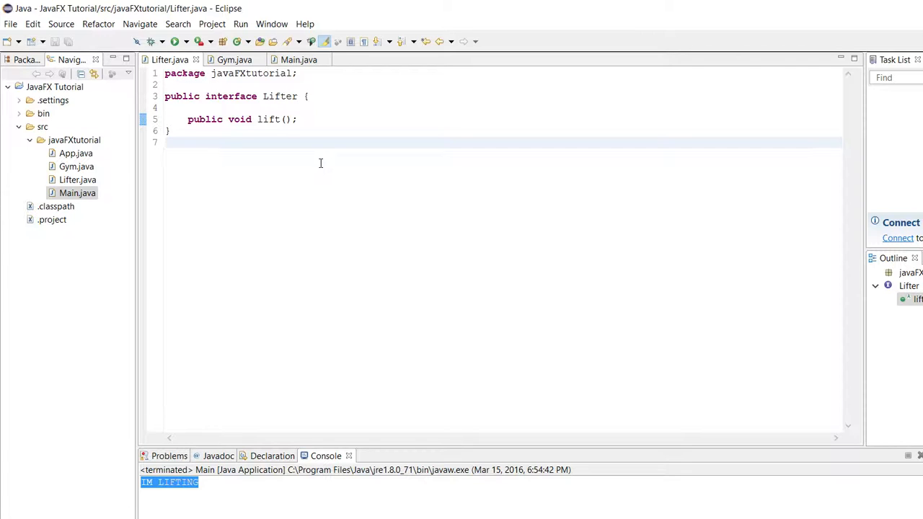
Review Lifter.java and Gym.java's person.lift() call, then view Main.java's empty useGym method.
click(173, 142)
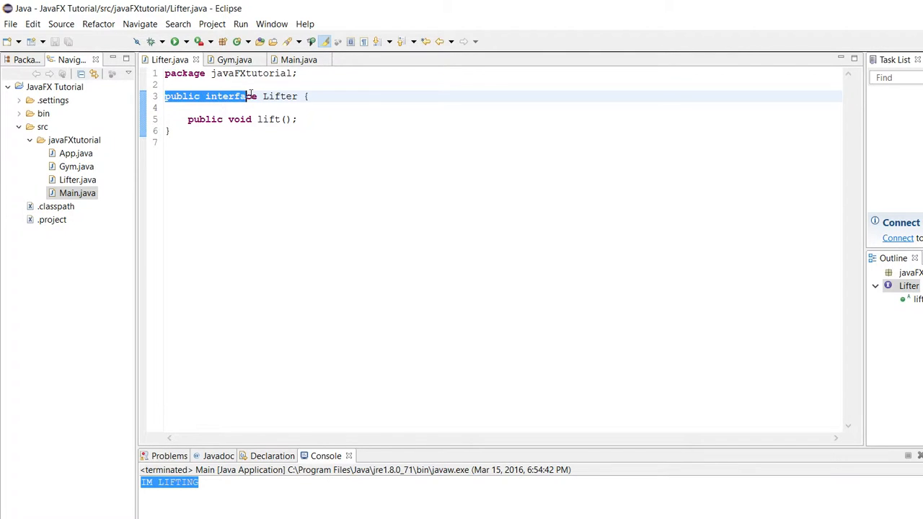
click(296, 96)
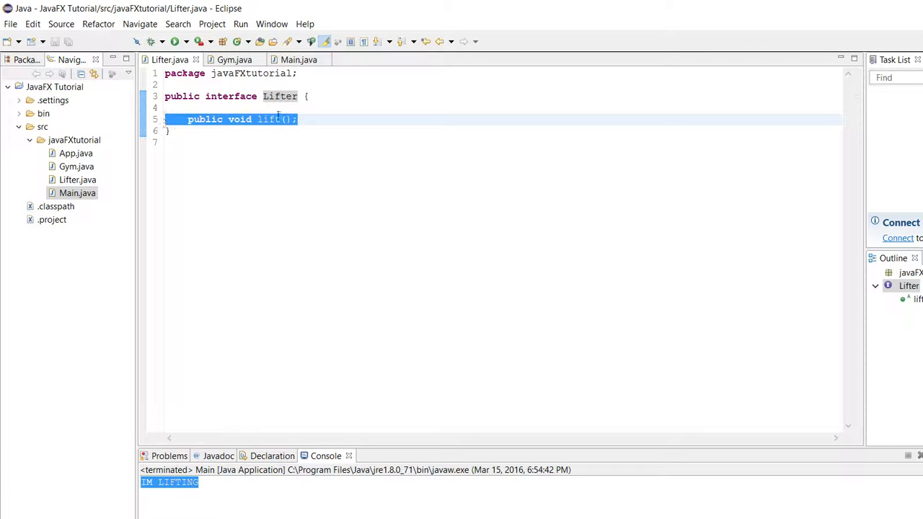
click(233, 59)
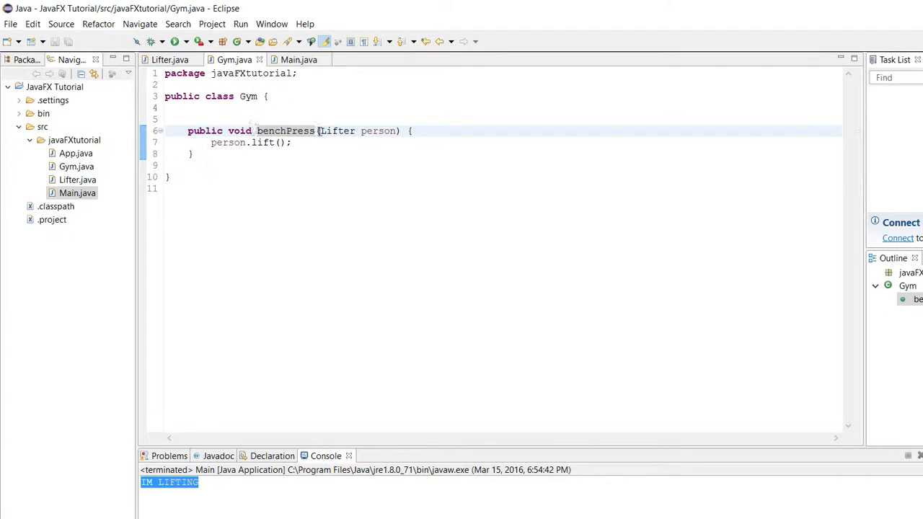
mouse_move(337, 131)
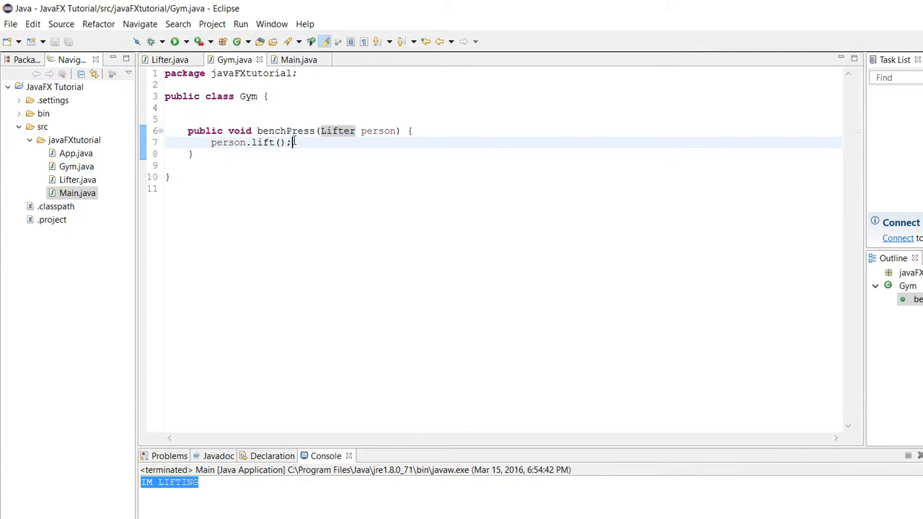
triple_click(251, 142)
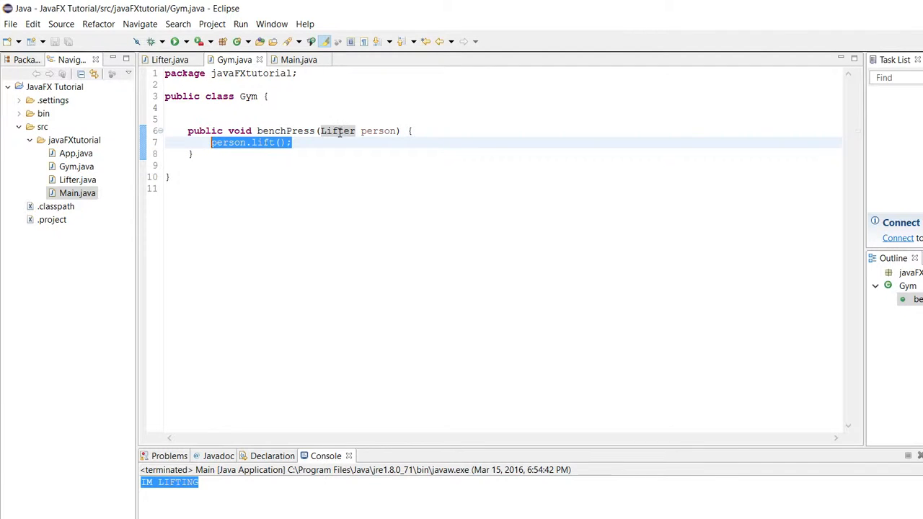
click(355, 131)
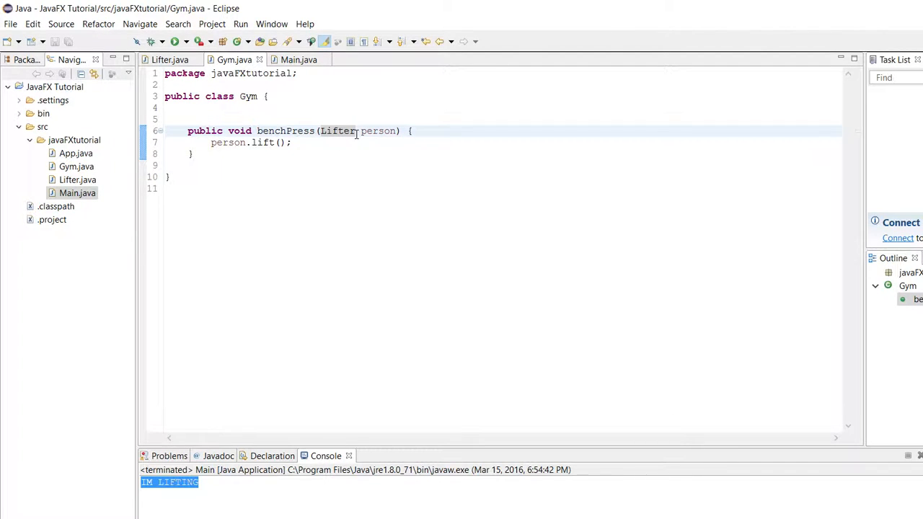
click(262, 142)
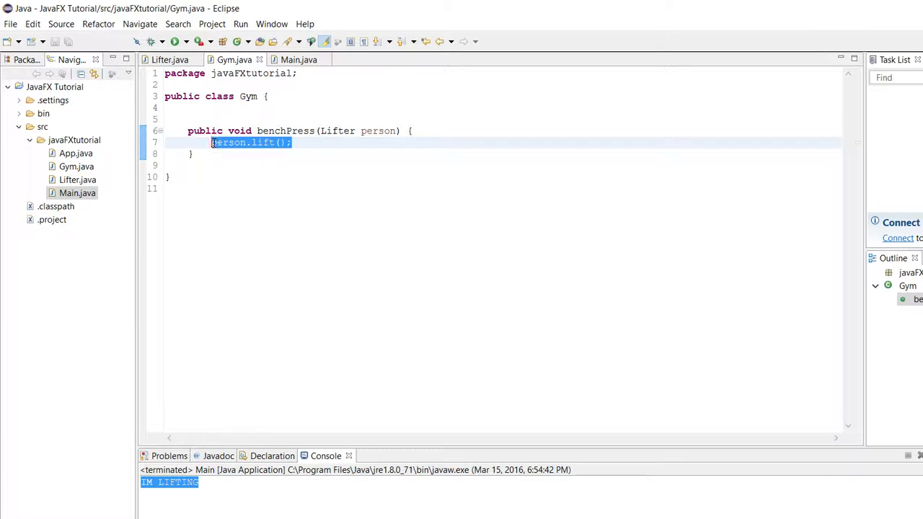
click(298, 59)
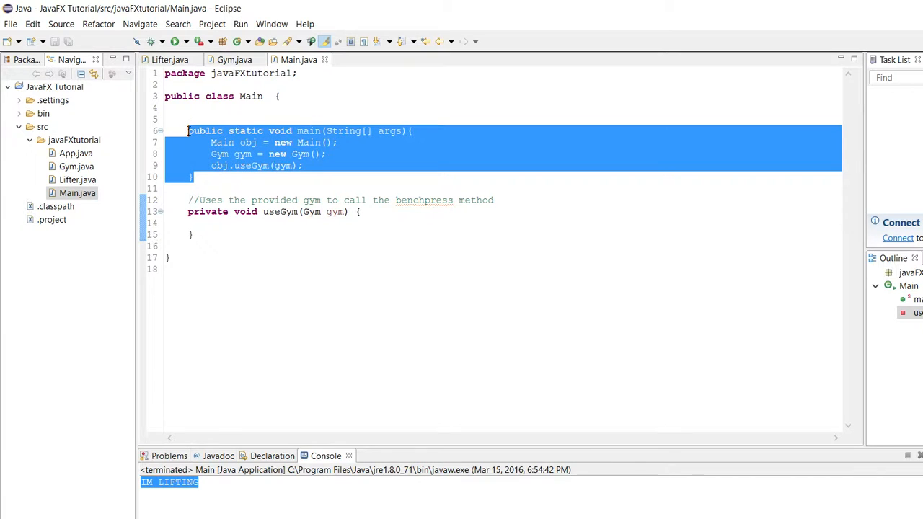
Write gym.benchPress(new Lifter()) in useGym via autocomplete and check the Lifter interface.
click(249, 142)
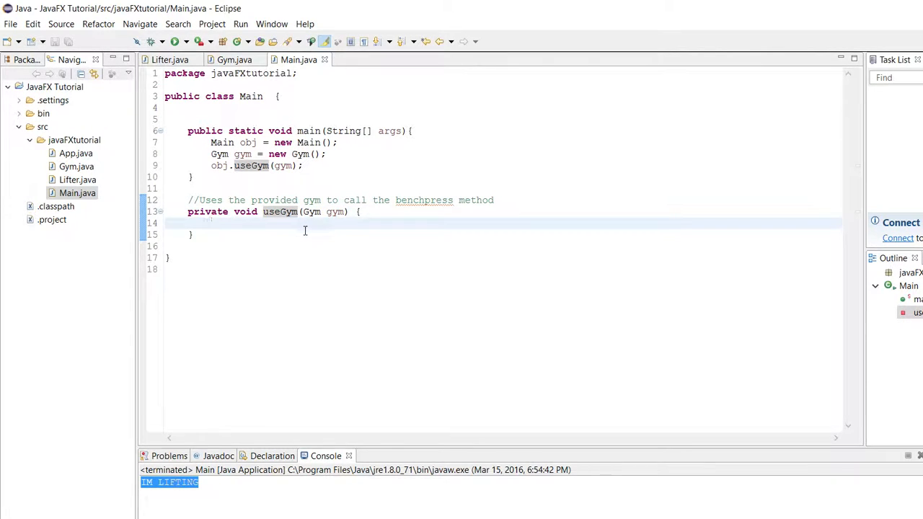
text(gym.be)
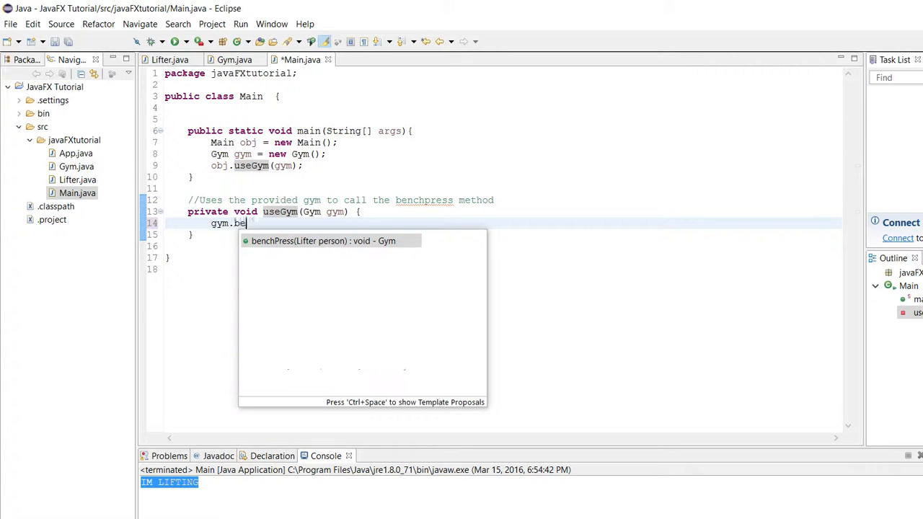
text(nchPress(new Lifter());)
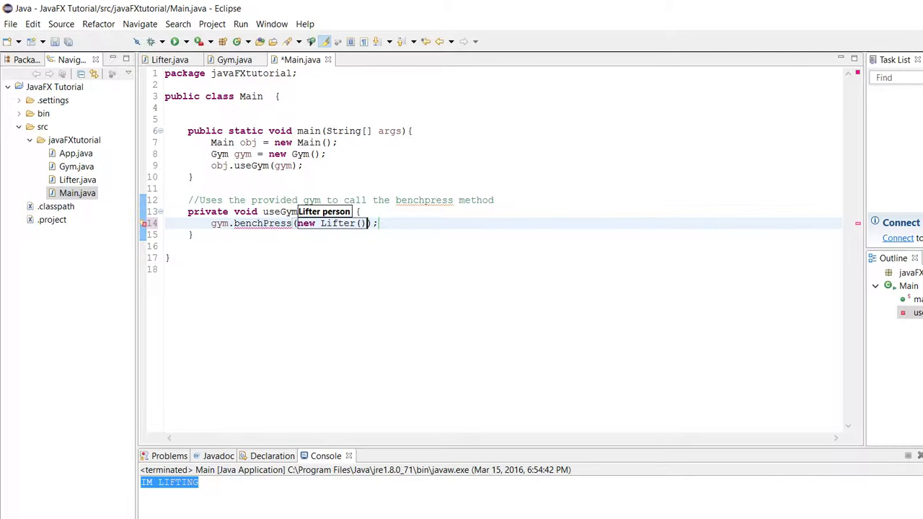
click(379, 223)
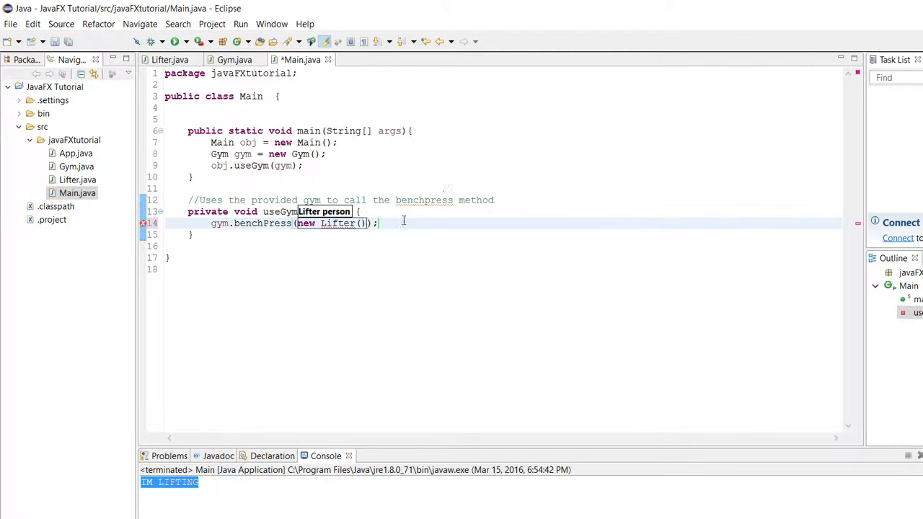
text(Gym gym)
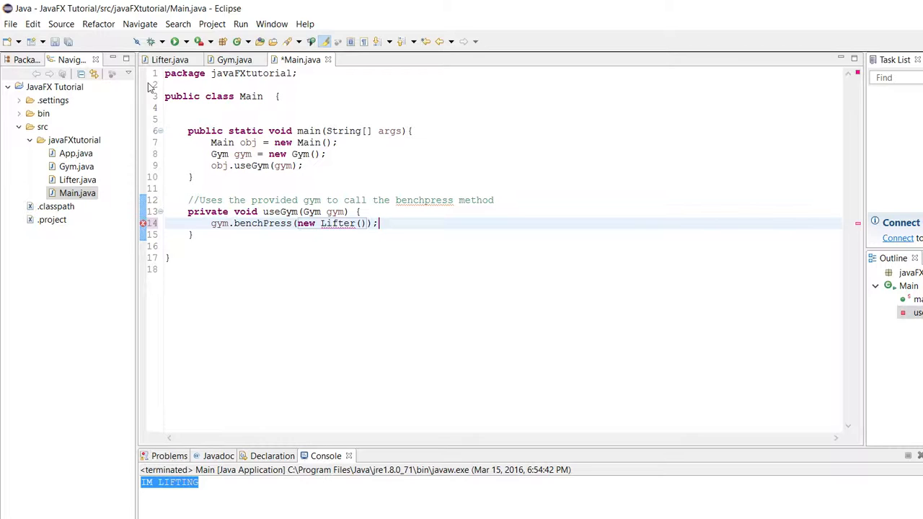
click(169, 59)
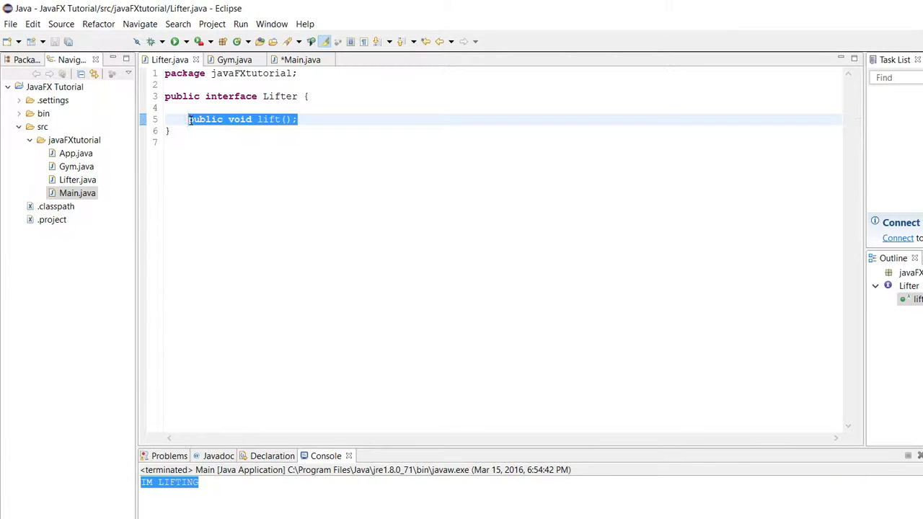
Make the Lifter argument an anonymous class whose lift() prints "IM LIFTING", and save.
click(300, 59)
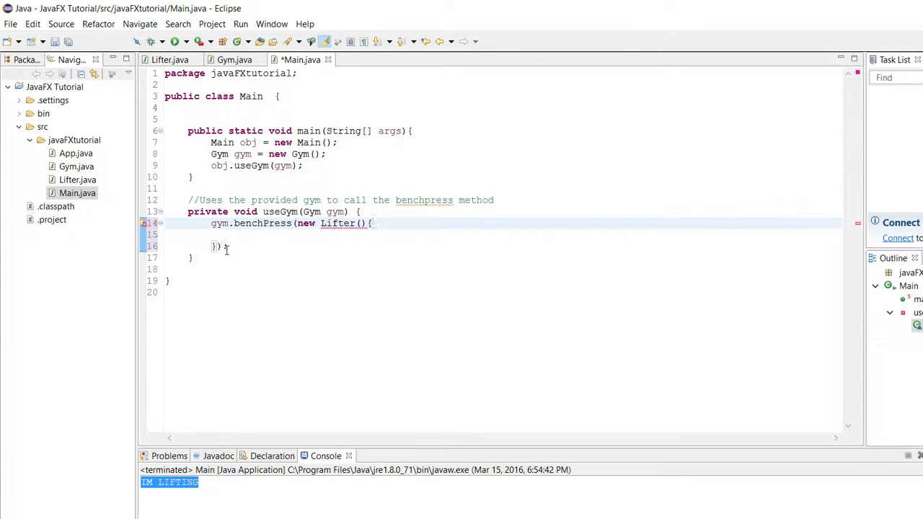
text(public v)
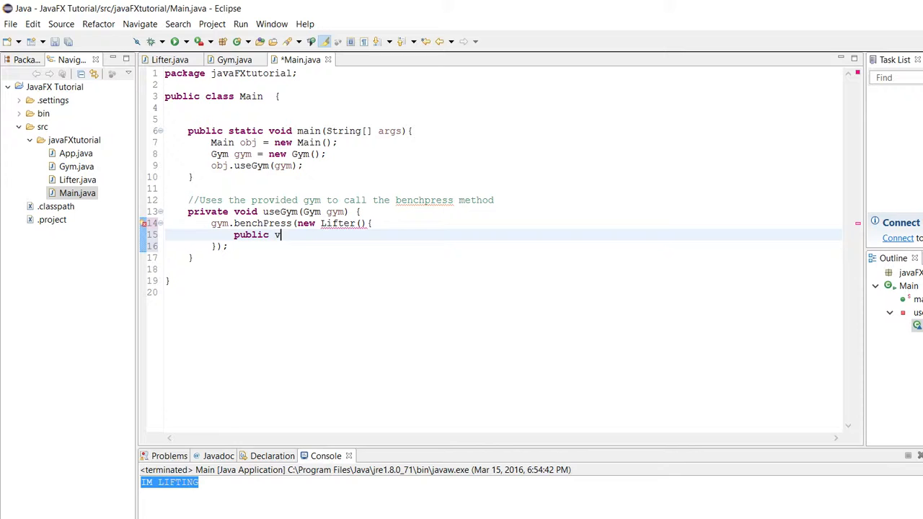
text(oid lift(){)
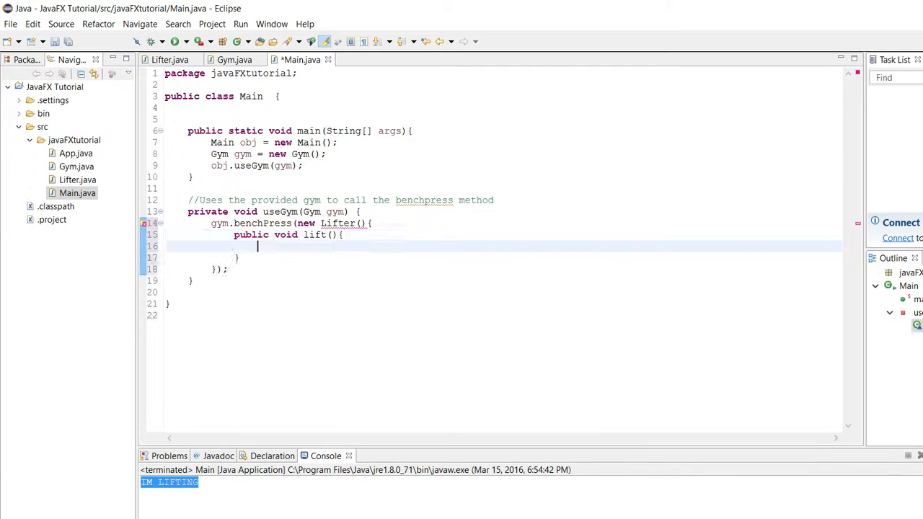
text(System.out.println()
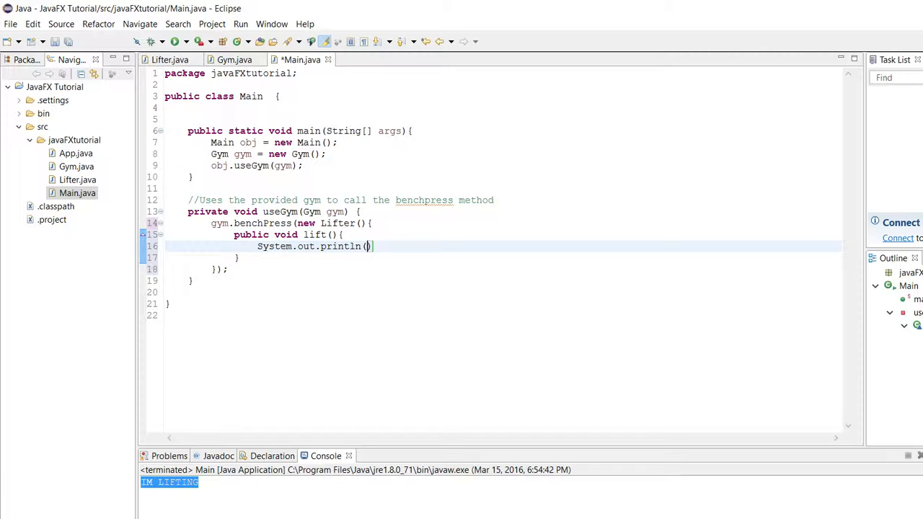
text("IM LIFTING)
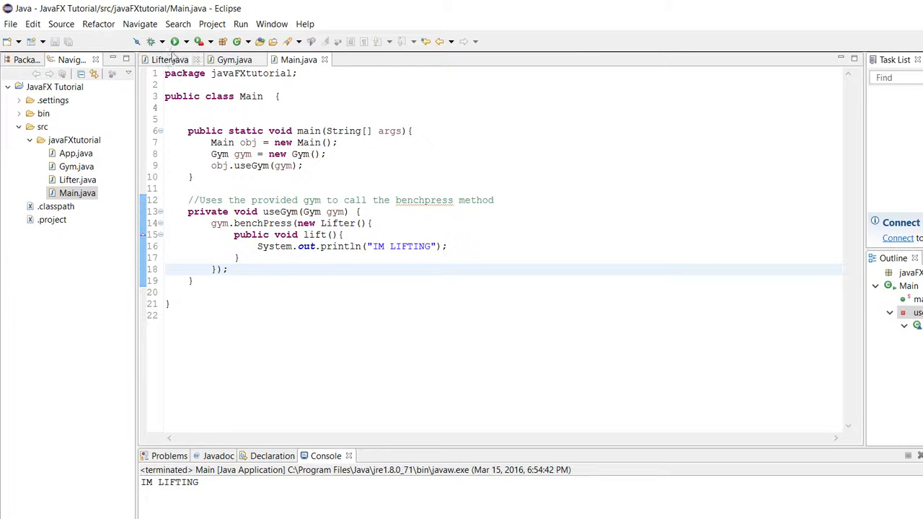
Run Main to confirm IM LIFTING prints, then place the caret after the benchPress call.
click(175, 41)
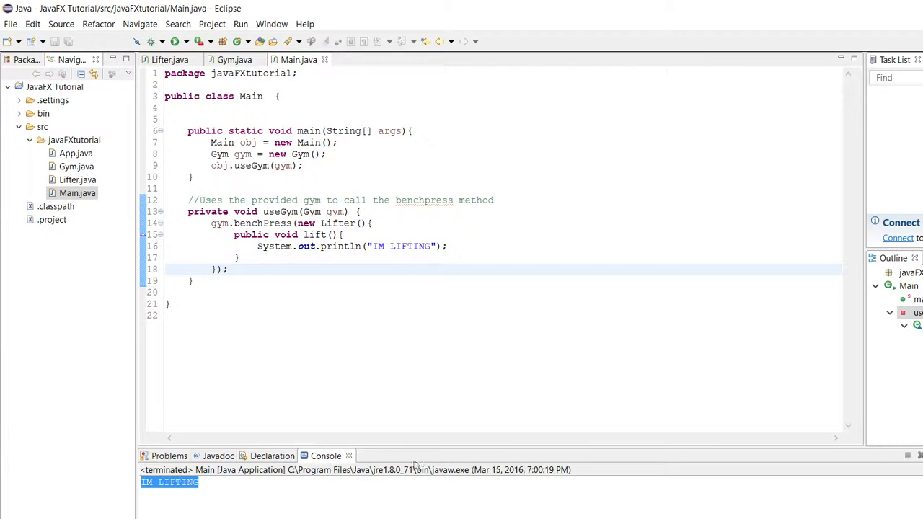
click(407, 246)
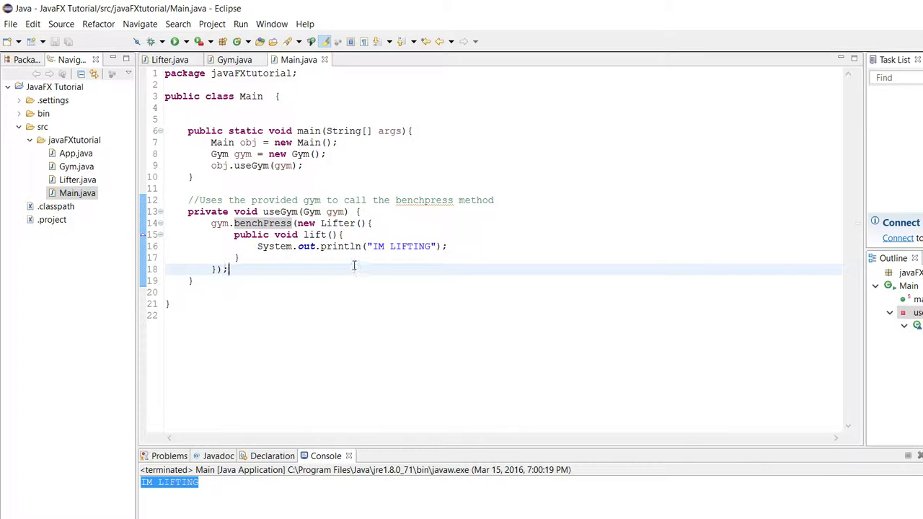
mouse_move(331, 377)
text(private class Lifter)
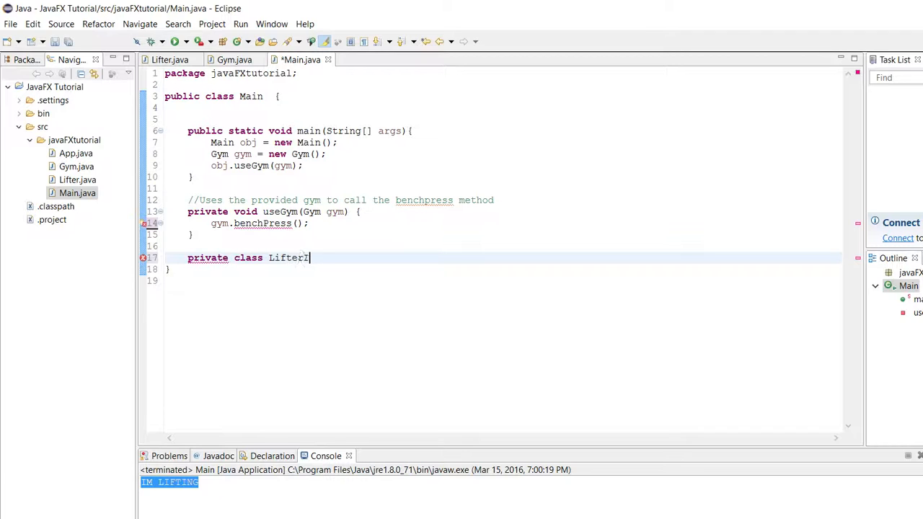
Complete private class LifterImpl implements Lifter, generate lift(), and print "IM LIFTING" in it.
text(Impl implement)
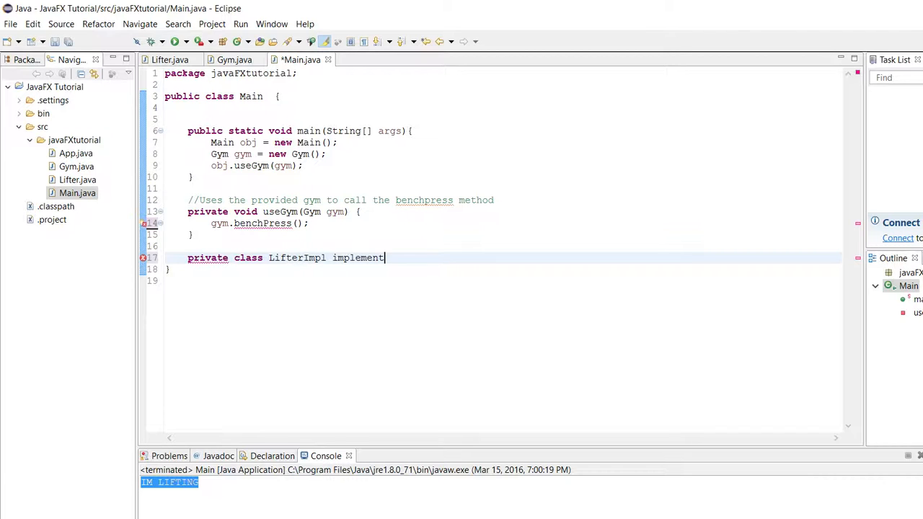
text(s)
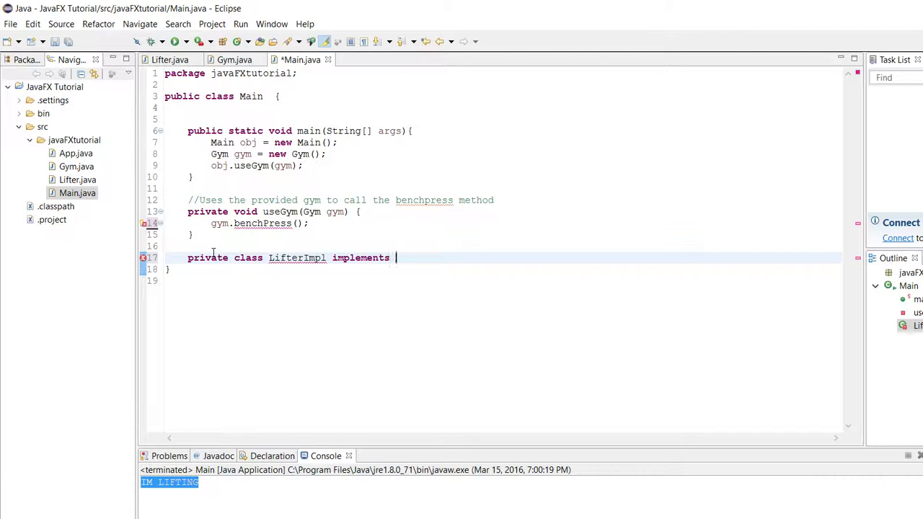
text(Lifter{)
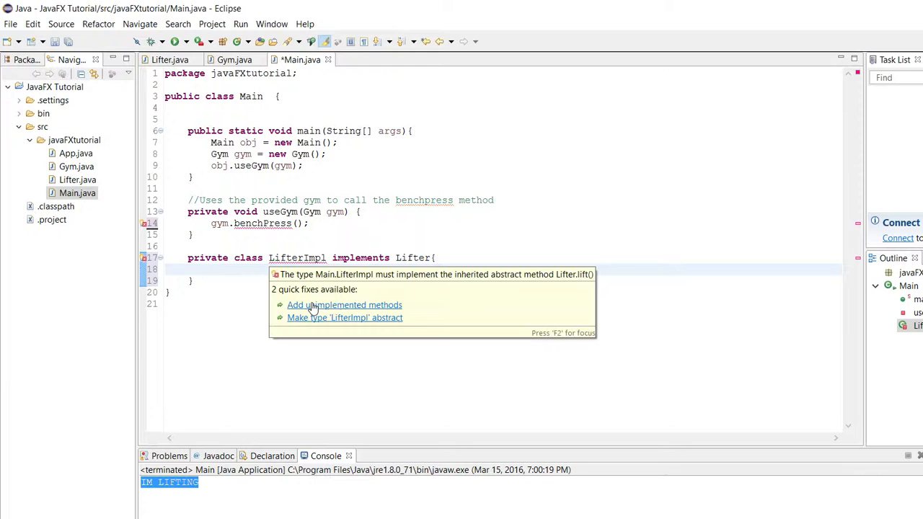
click(344, 305)
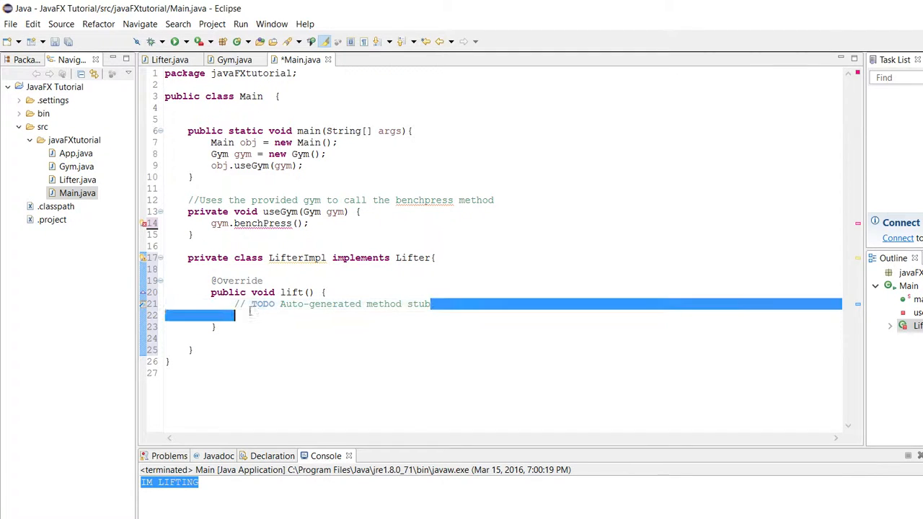
text(System.out.println(")
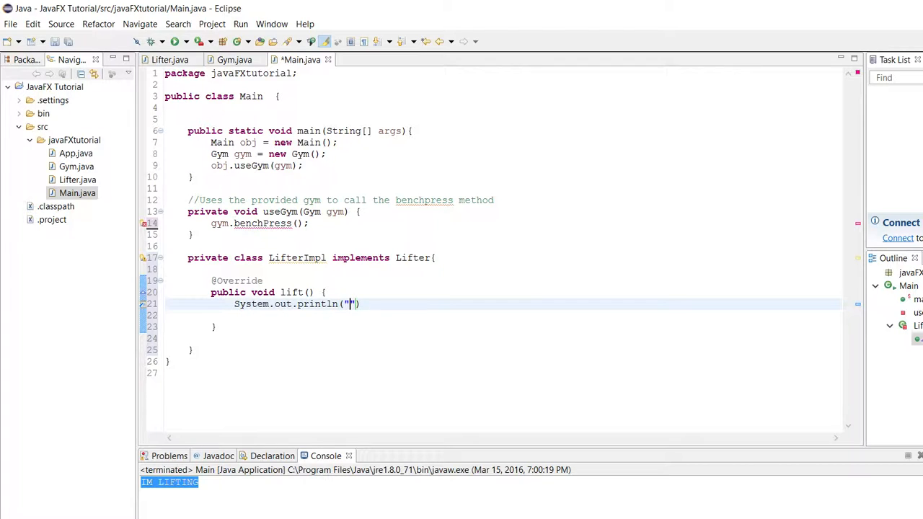
text(IM LIFTING)
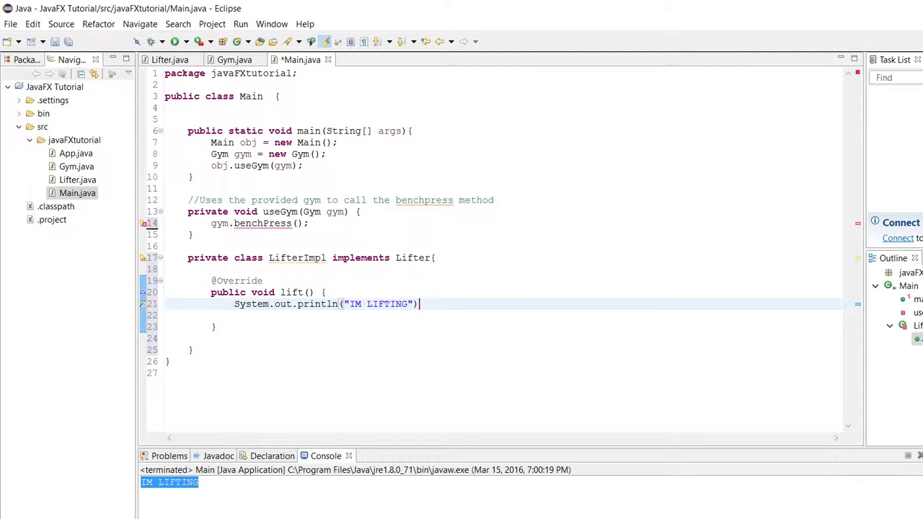
text(;)
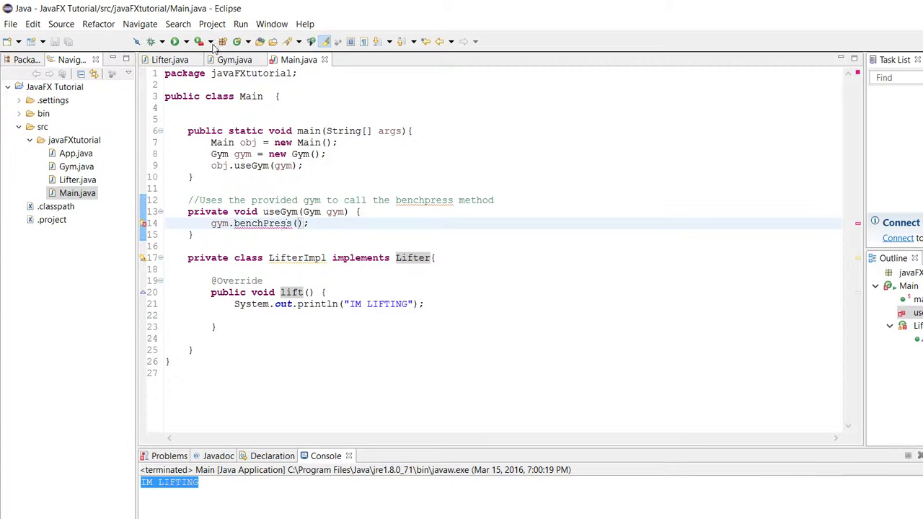
Pass new LifterImpl() as the gym.benchPress argument.
click(234, 59)
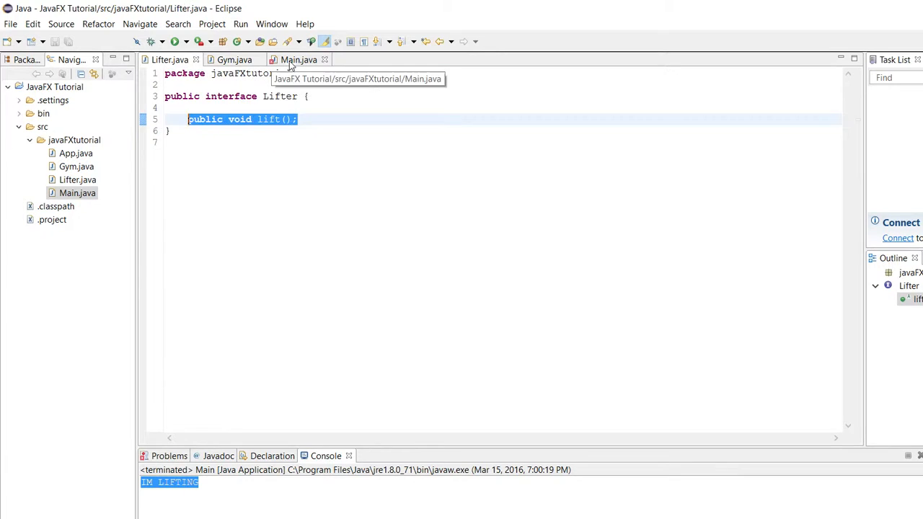
click(298, 59)
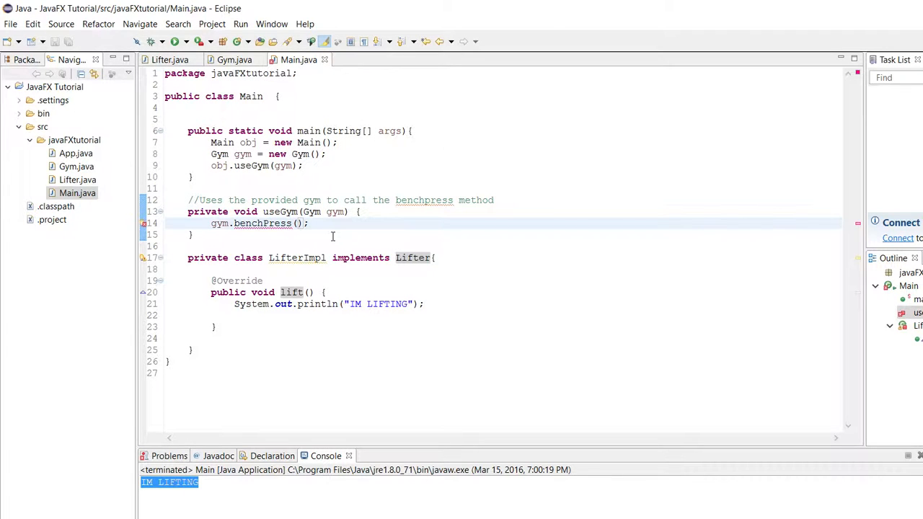
text(new Lifter)
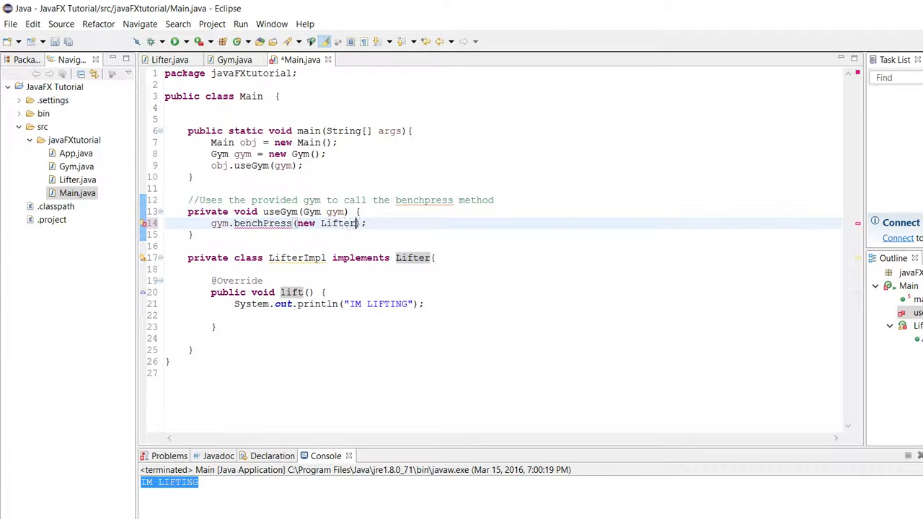
text(Impl())
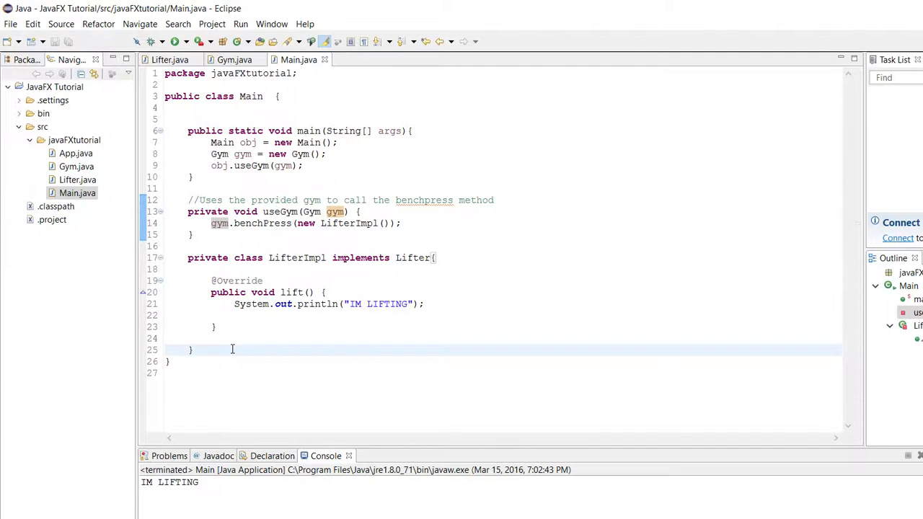
Select the whole LifterImpl inner class.
click(238, 339)
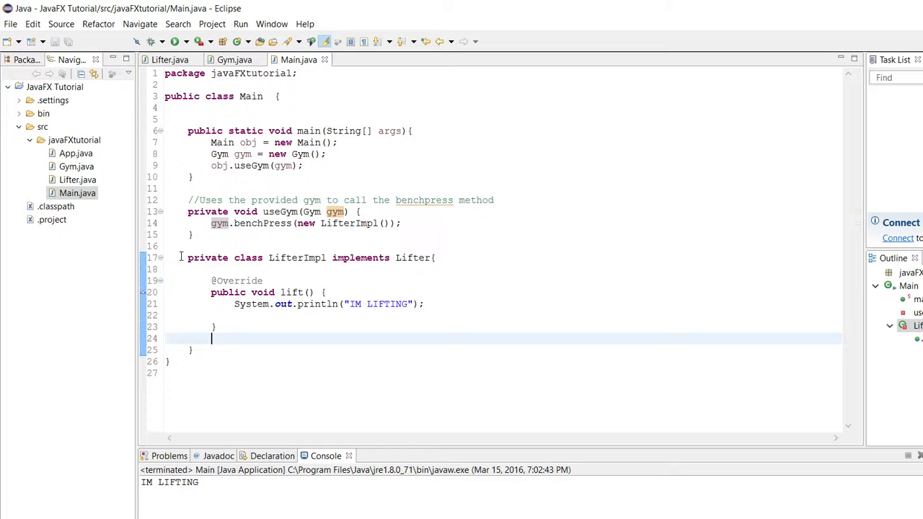
drag(188, 257, 211, 339)
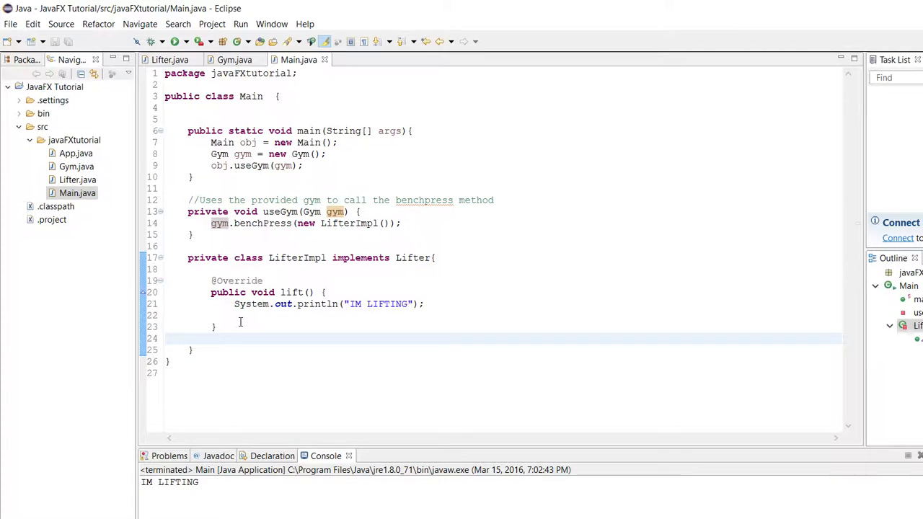
mouse_move(263, 353)
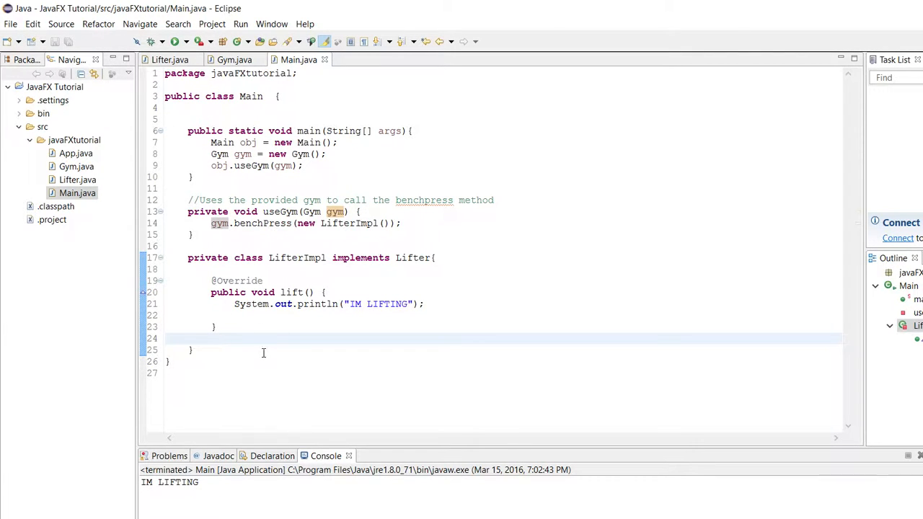
drag(186, 257, 192, 350)
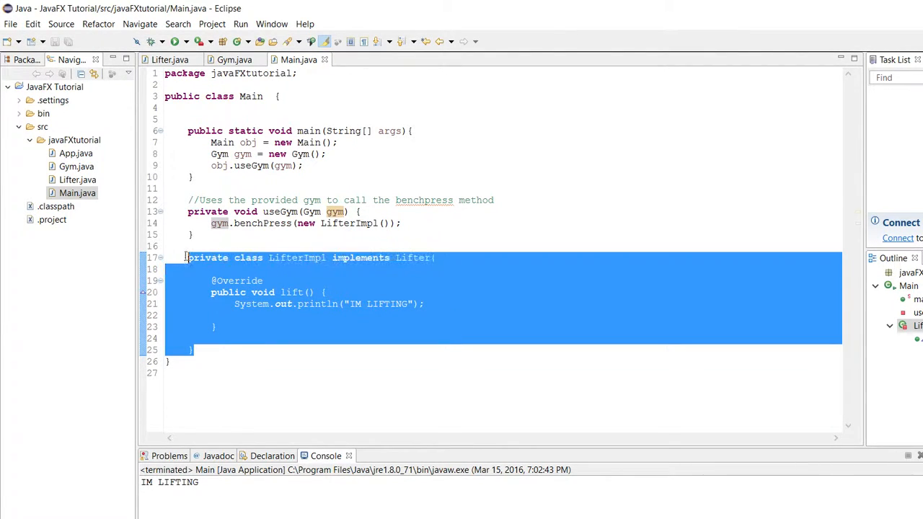
Delete the LifterImpl class and its benchPress argument, and add then remove jump() in Lifter.
key(Delete)
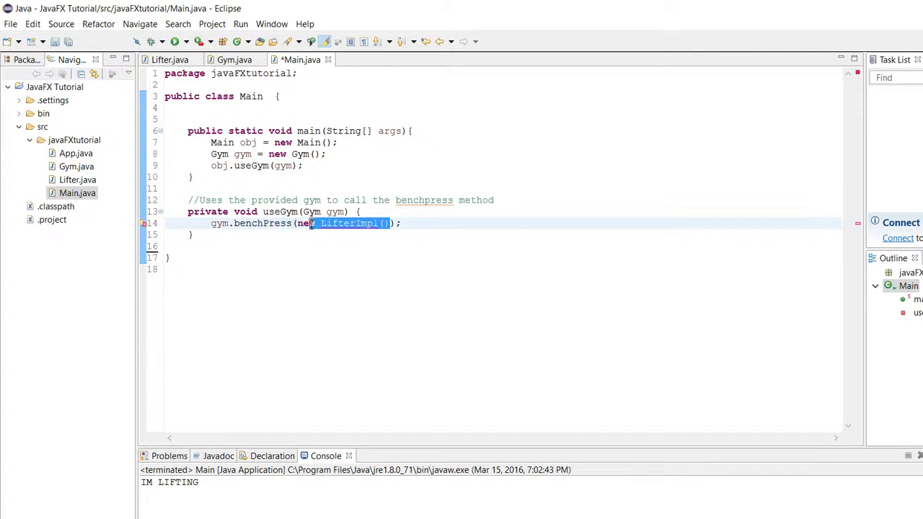
key(Delete)
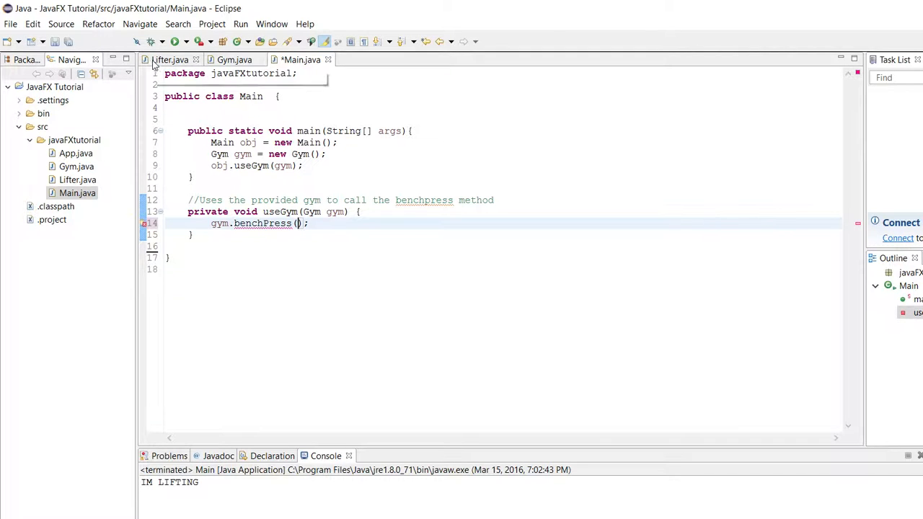
click(170, 59)
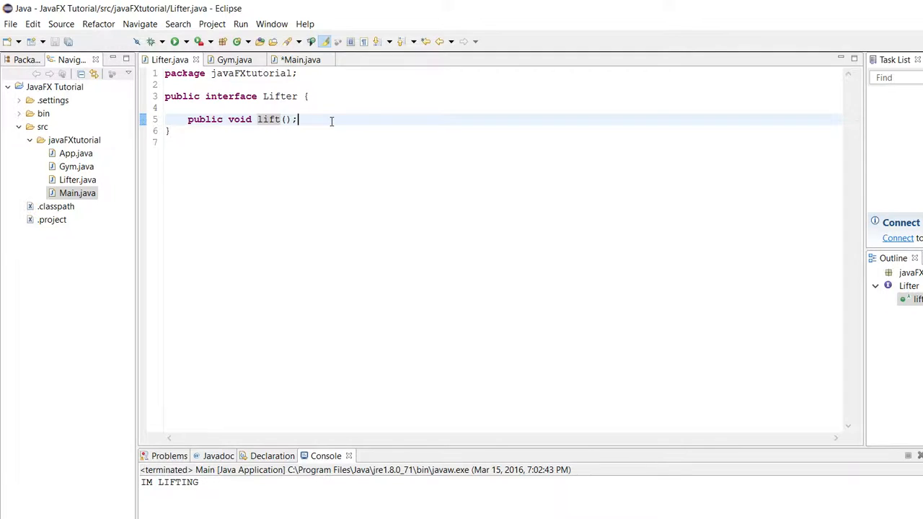
text(op)
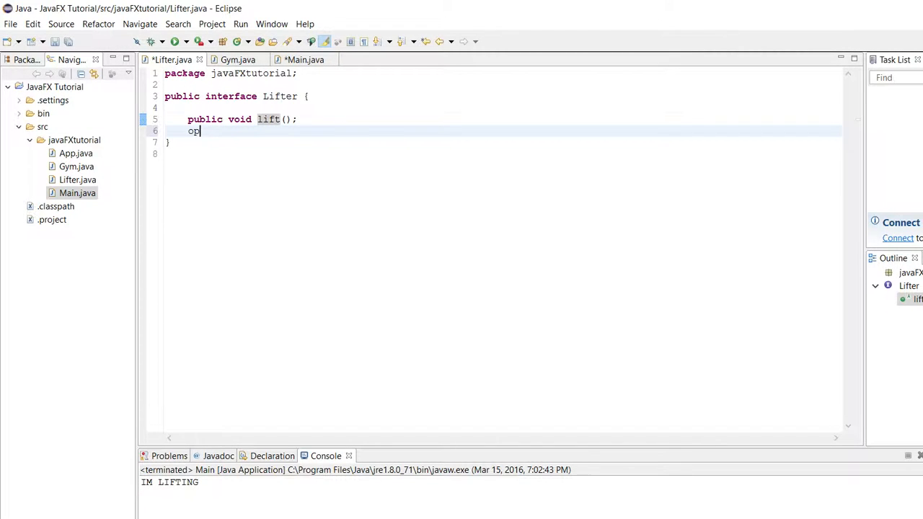
text(ublic void ju)
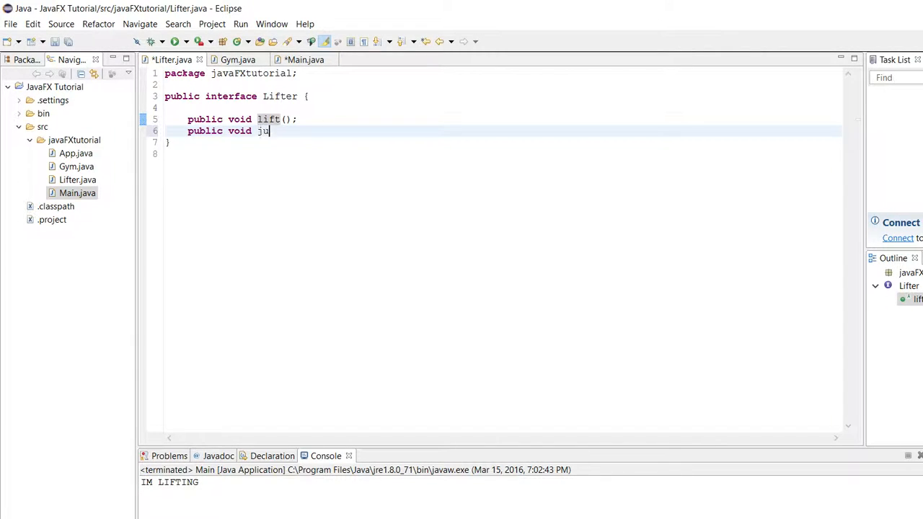
text(mp();)
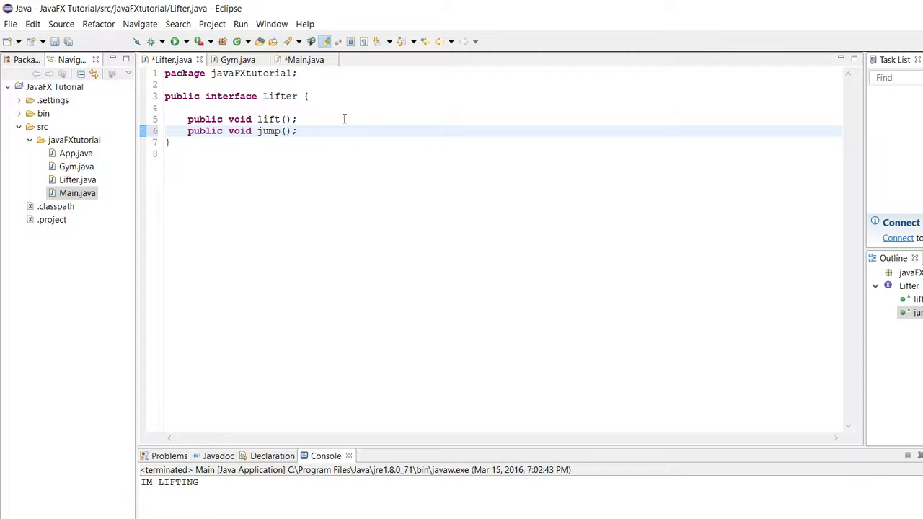
double_click(241, 131)
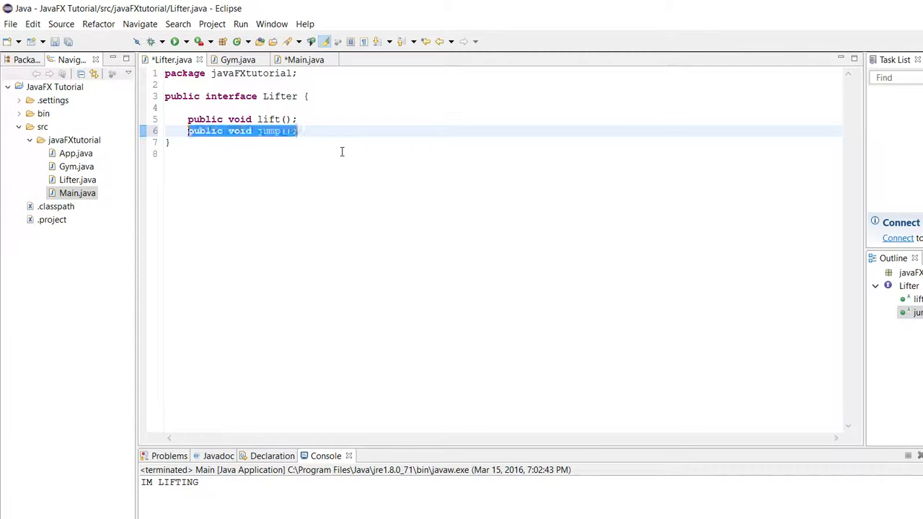
key(Delete)
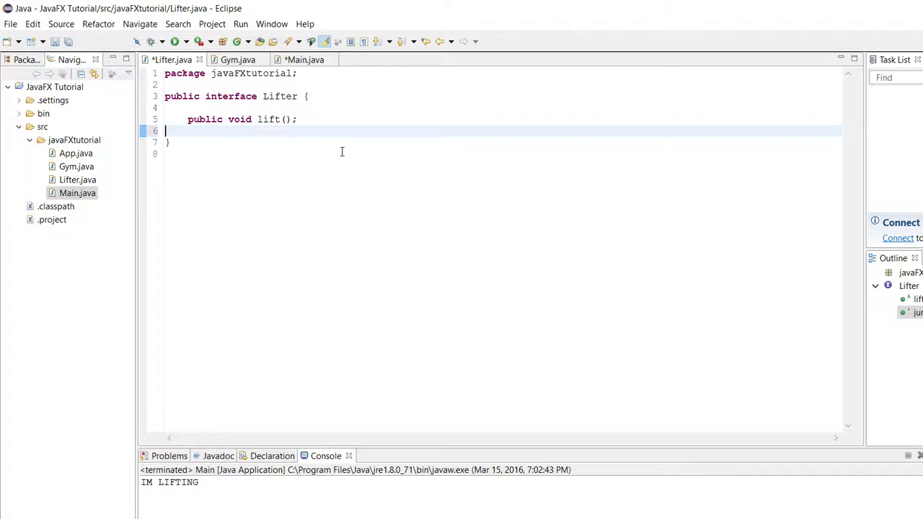
click(303, 59)
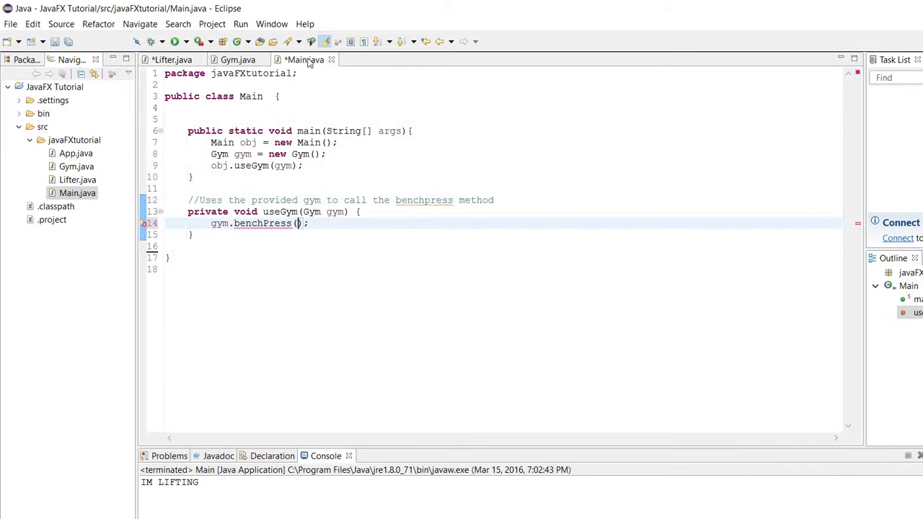
Recheck the Lifter interface and return to Main.java to begin a () -> lambda.
click(169, 59)
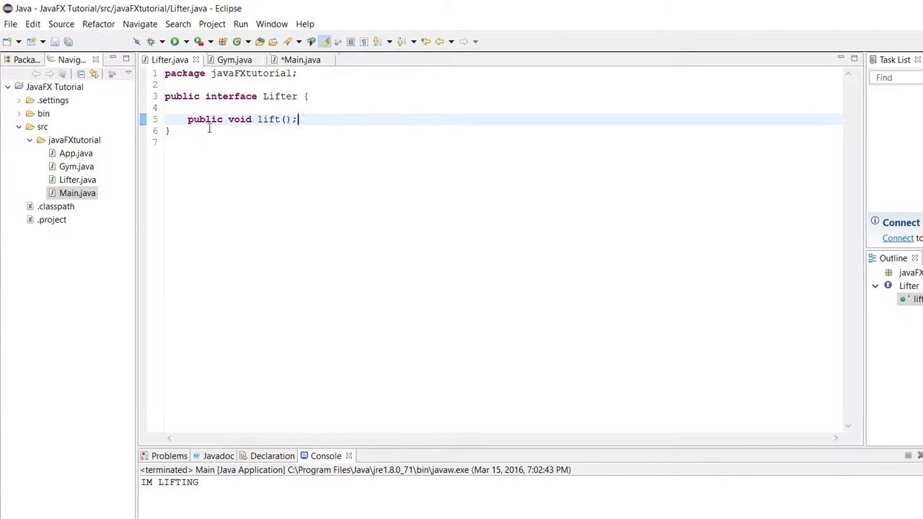
click(301, 59)
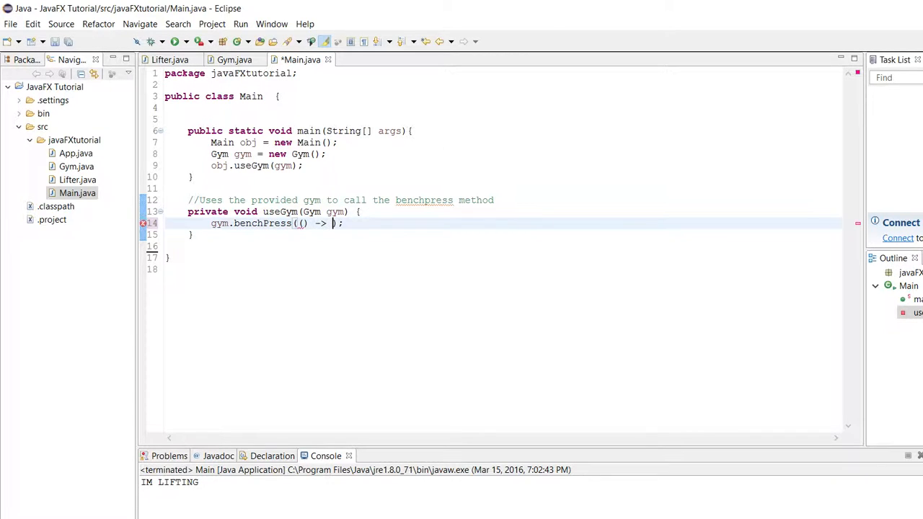
Complete the lambda as () -> System.out.println("IM LIFTING") and save Main.java.
text(System.out.println("IM LIF)
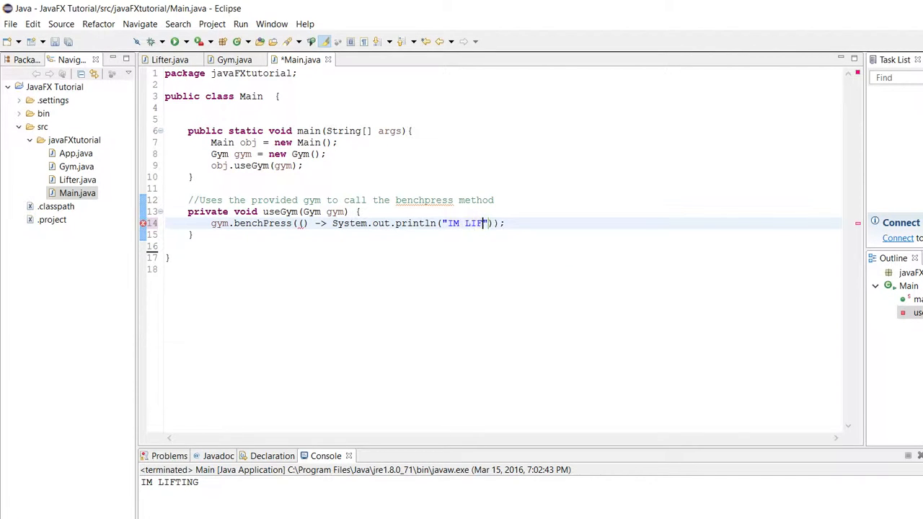
text(ING)
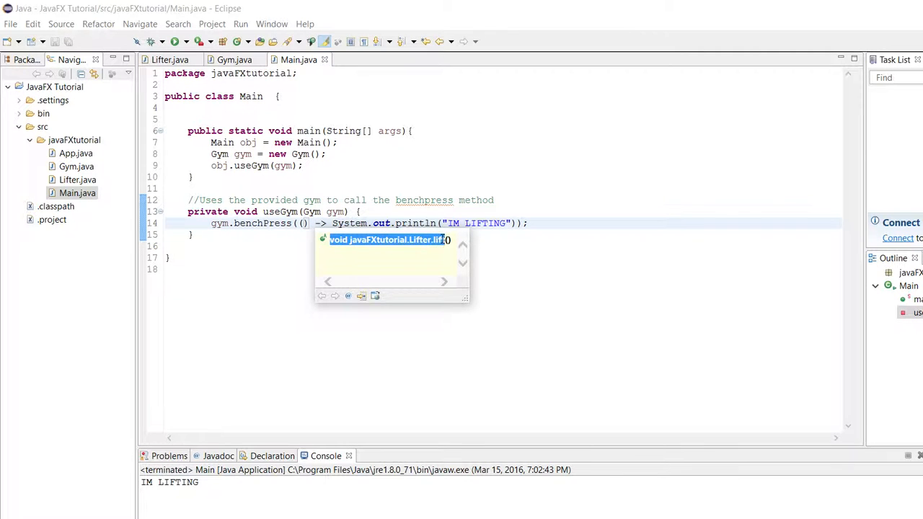
mouse_move(415, 222)
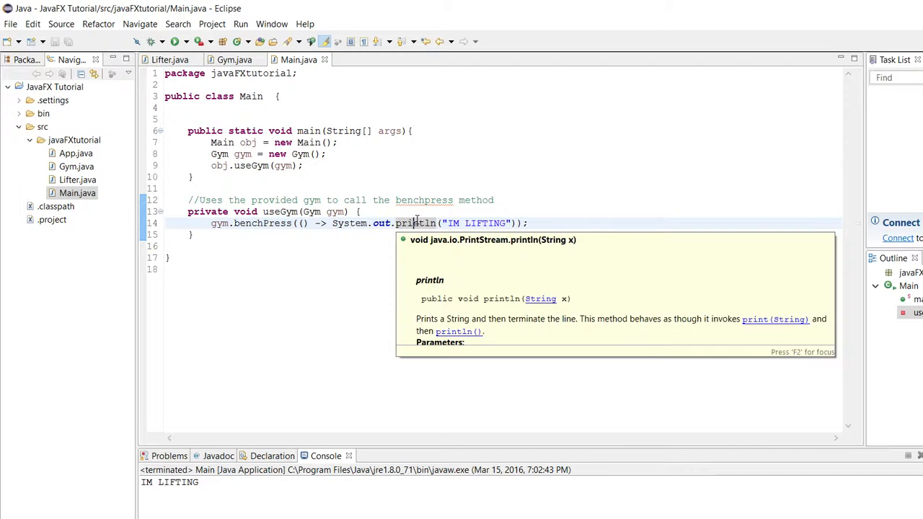
mouse_move(313, 224)
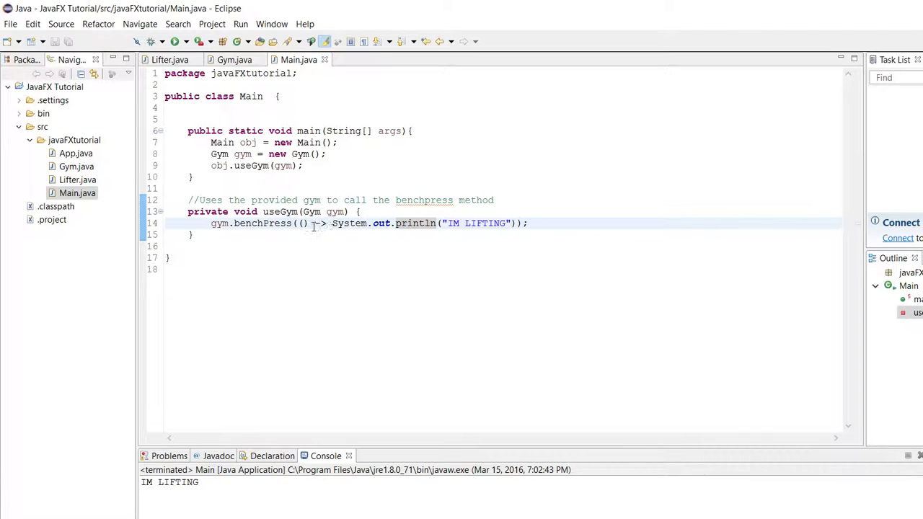
mouse_move(267, 223)
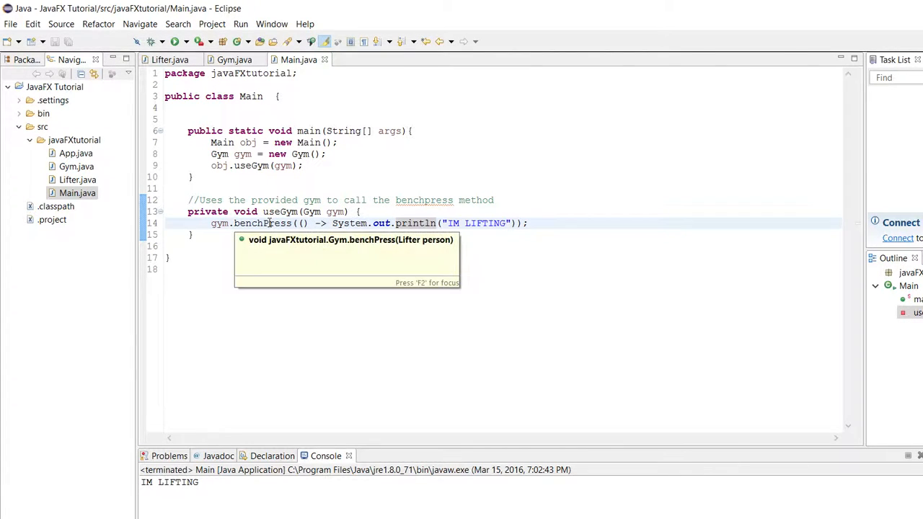
click(235, 59)
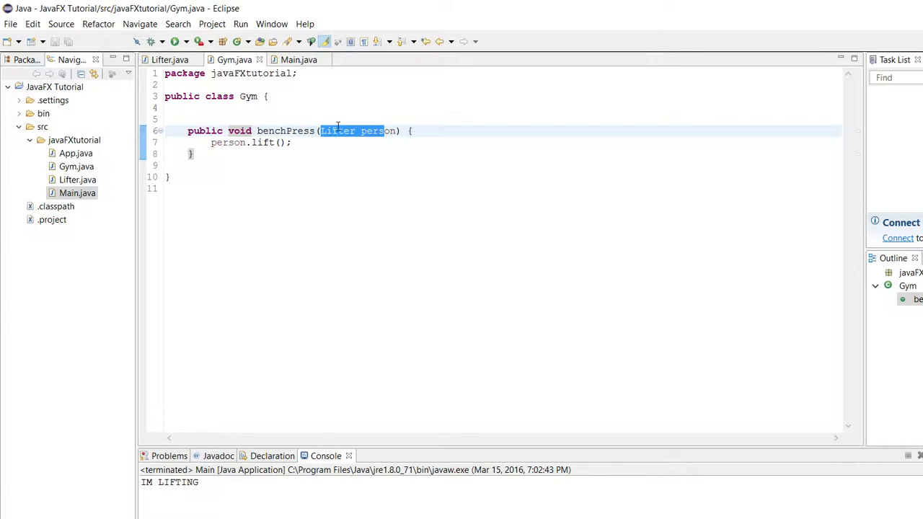
click(170, 59)
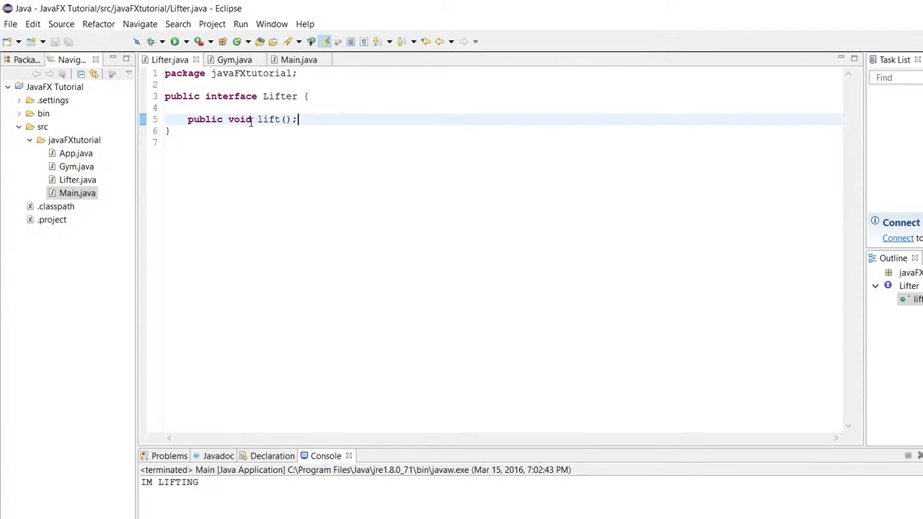
click(299, 60)
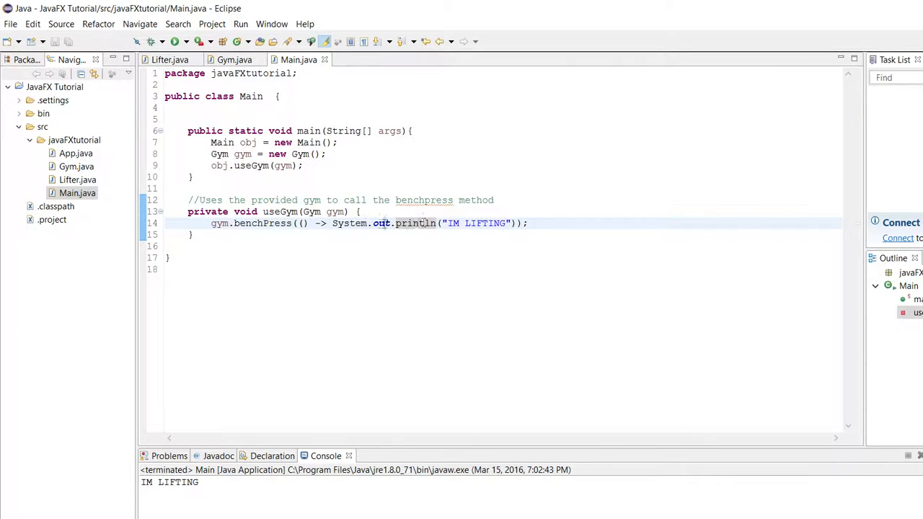
double_click(350, 223)
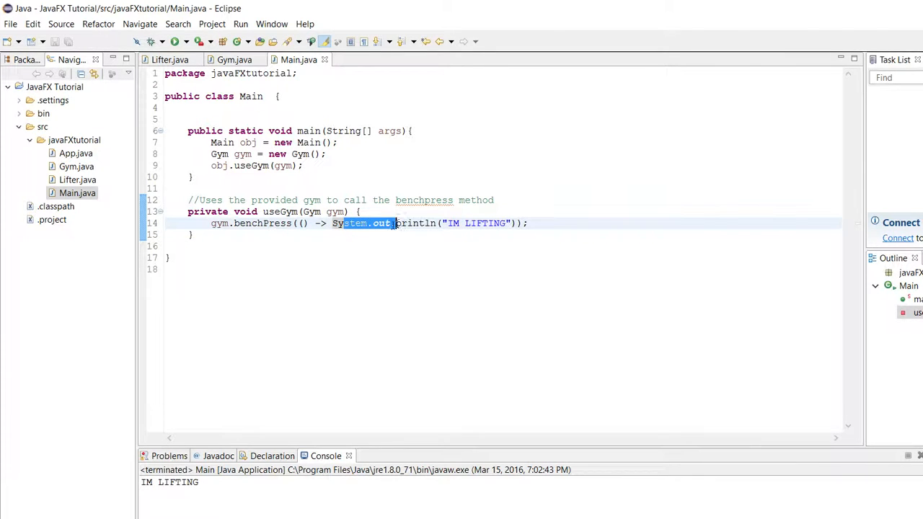
mouse_move(380, 223)
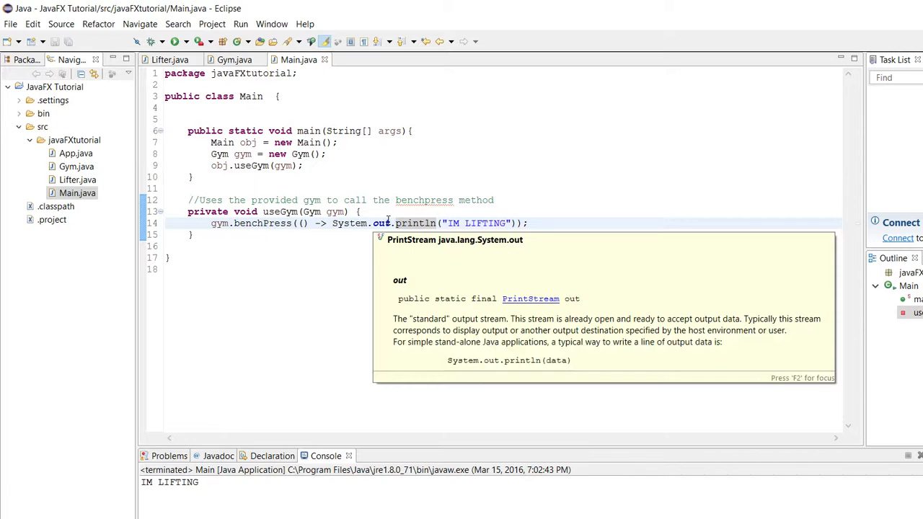
mouse_move(422, 212)
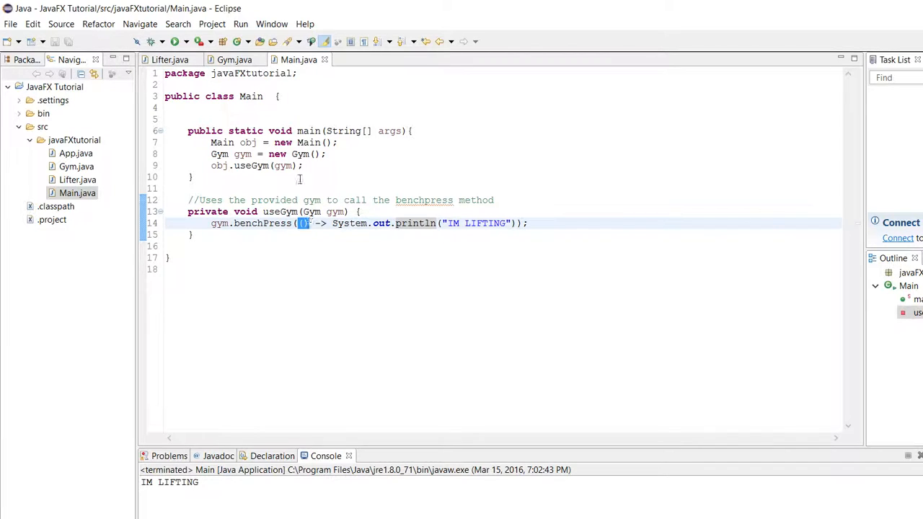
click(169, 59)
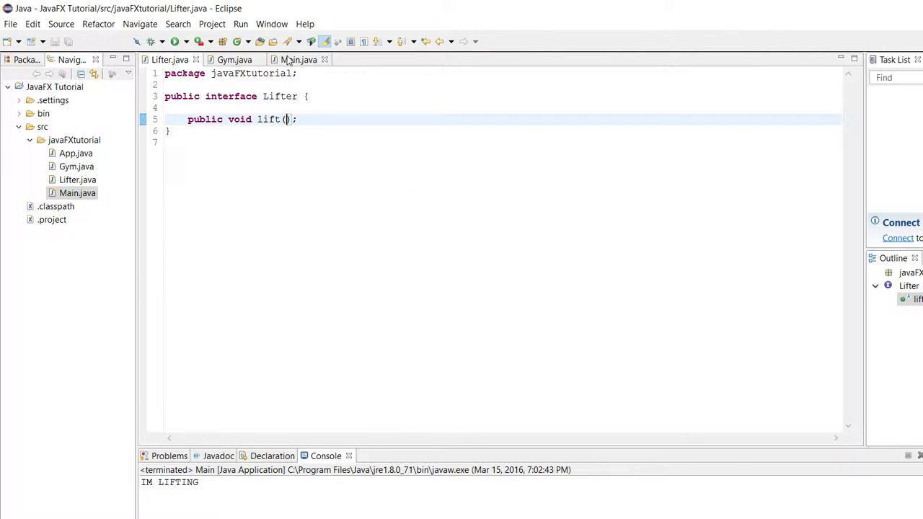
click(298, 59)
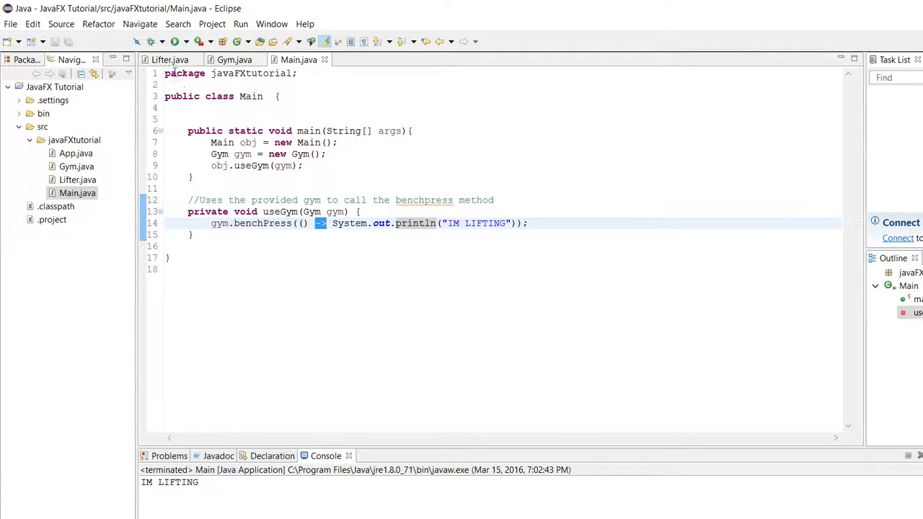
click(169, 59)
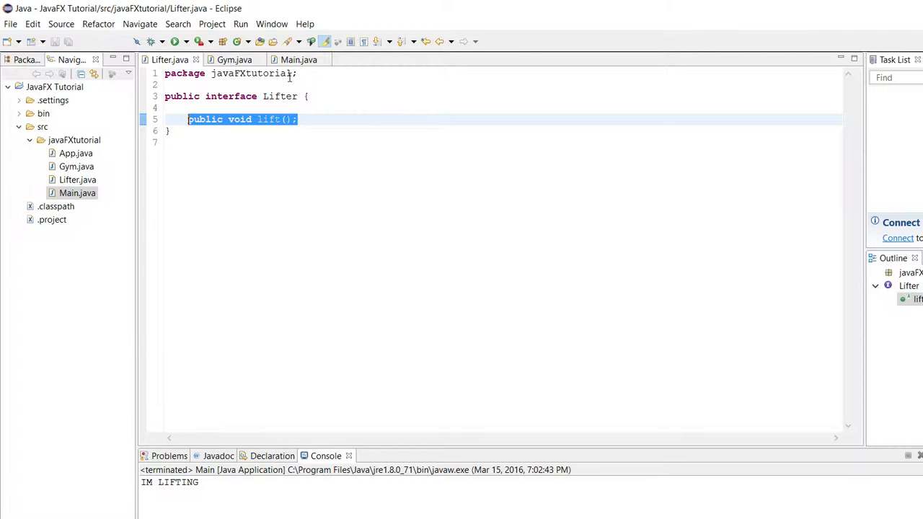
click(299, 59)
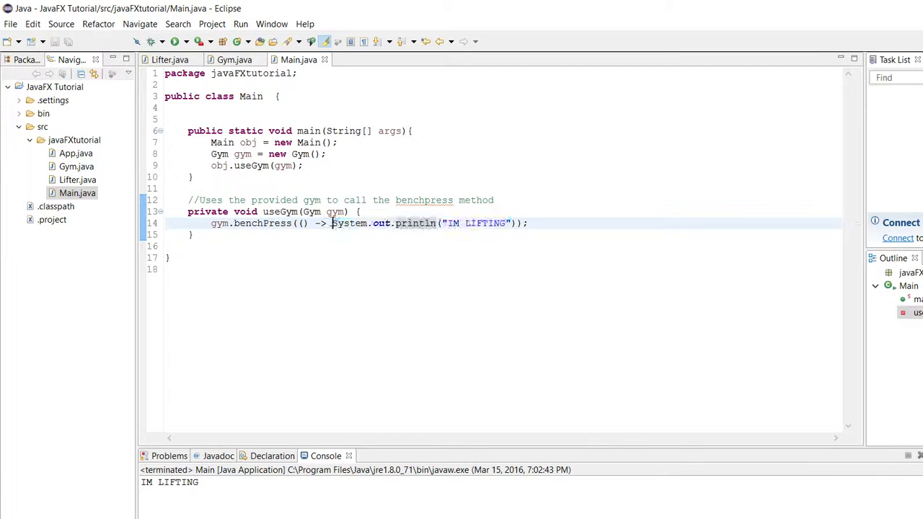
Rewrite the lambda body in braces with System.out.println("IM LIFTING");.
drag(332, 223, 507, 223)
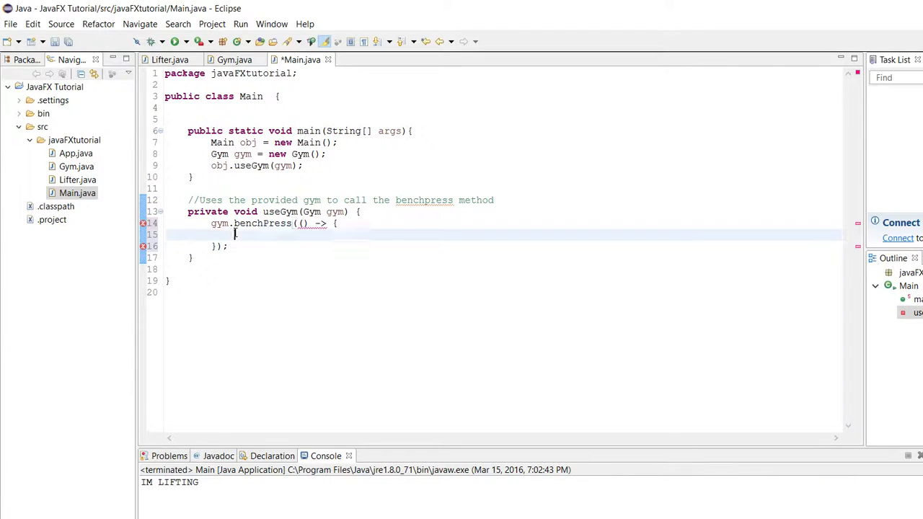
text(System.out.println("IM LIFTING");)
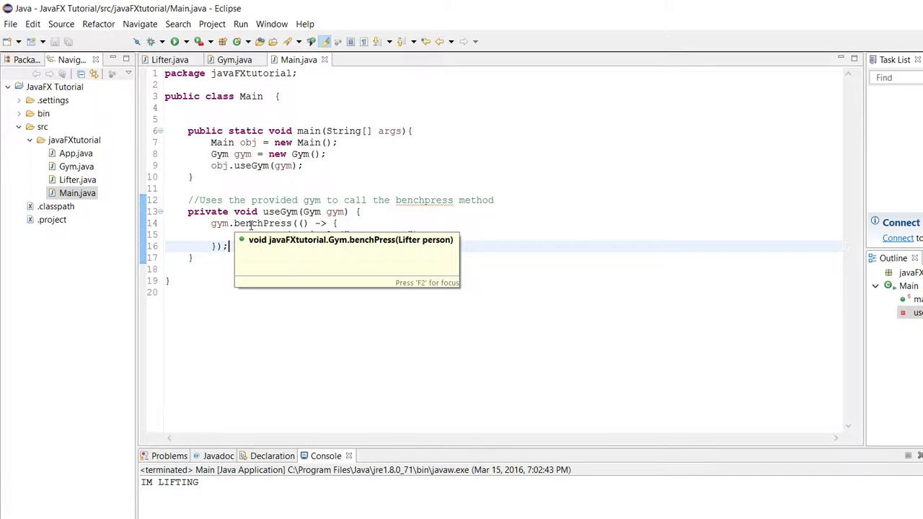
text(System.out.println("IM LIFTING");)
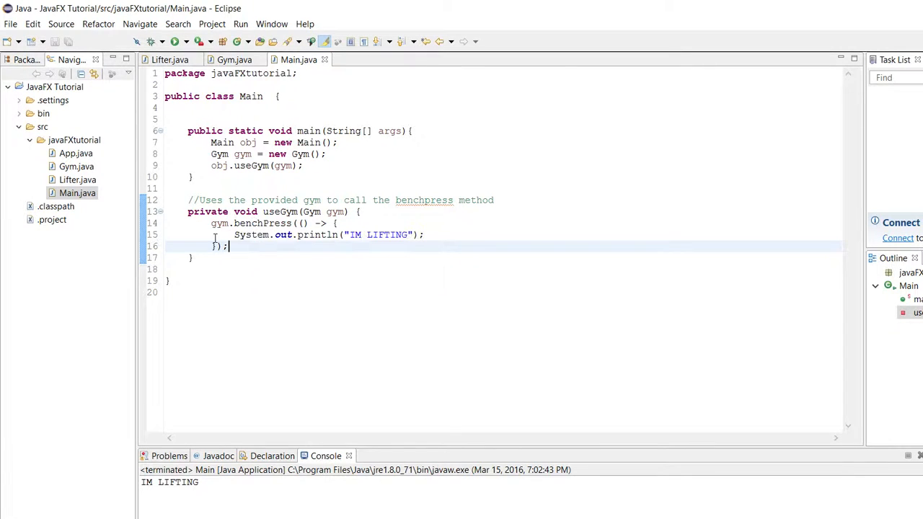
mouse_move(286, 235)
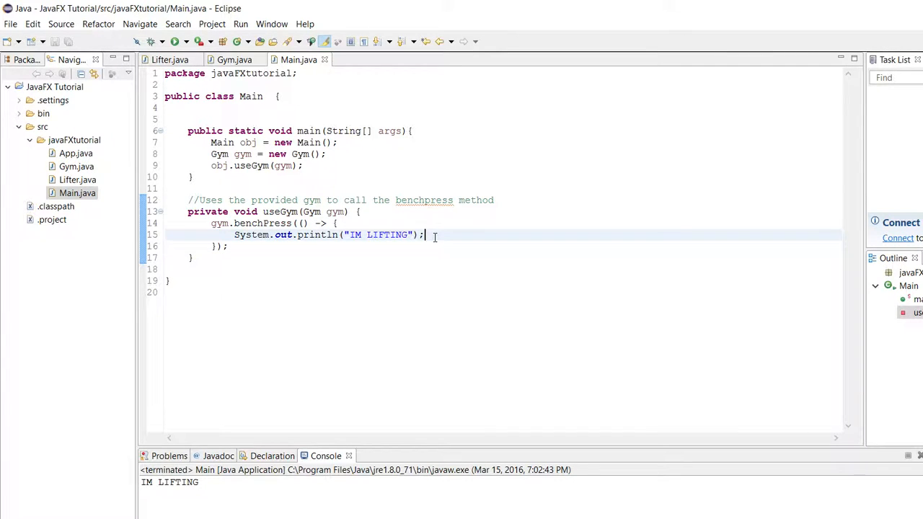
Add a second println printing "still lifting" and run the program.
text(System.out)
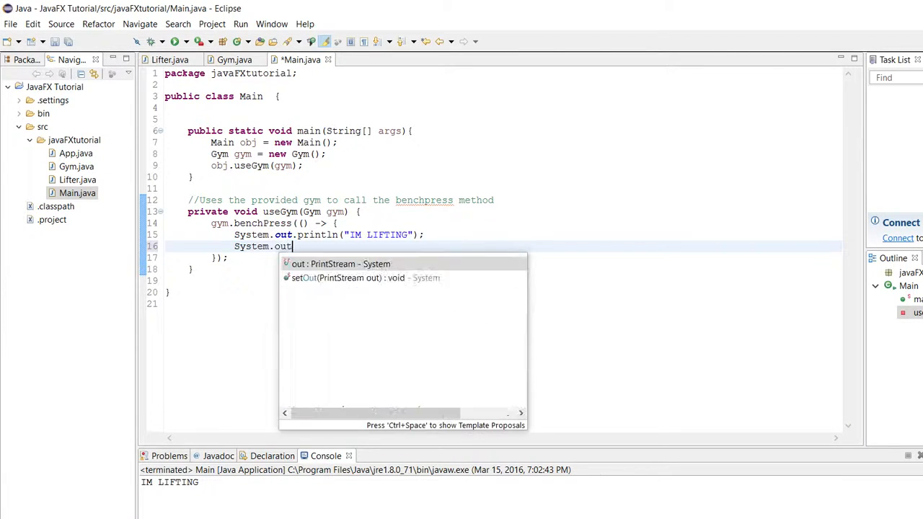
text(.println(""))
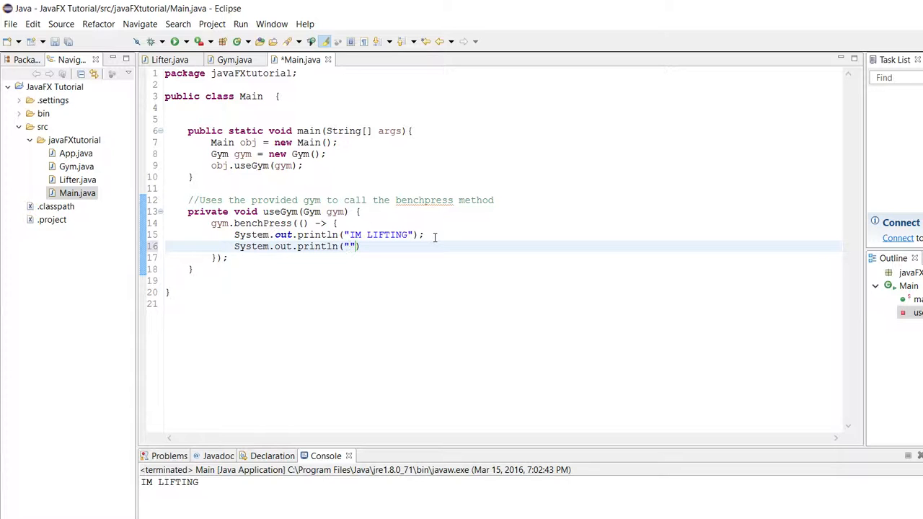
text(still lifting)
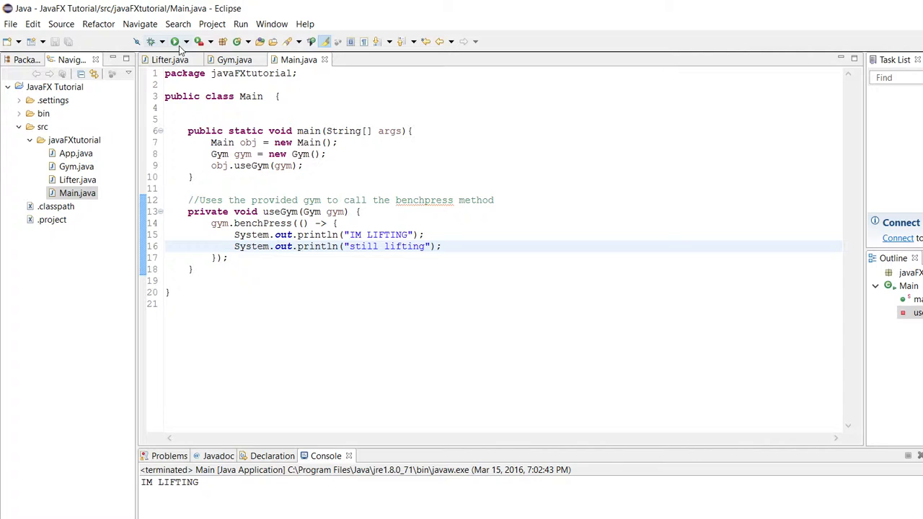
click(174, 42)
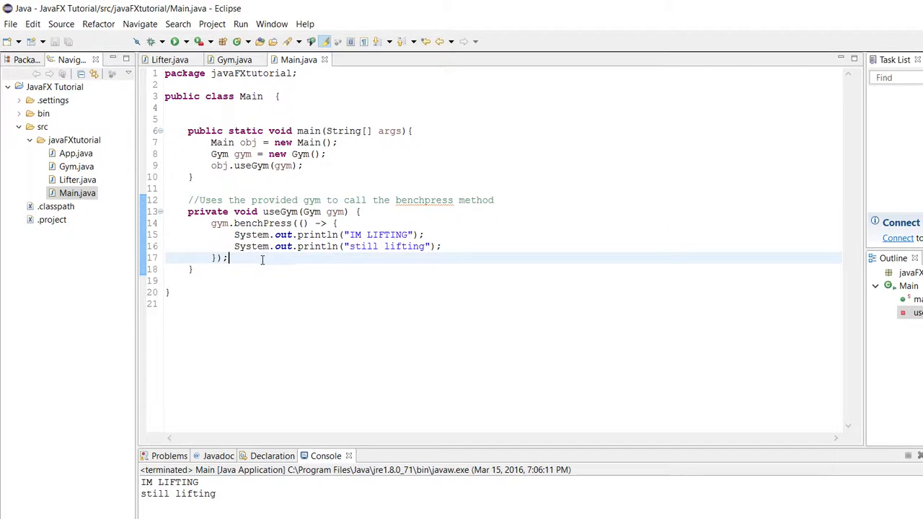
Delete the lambda passed to benchPress, leaving gym.benchPress() with no argument.
drag(303, 223, 229, 257)
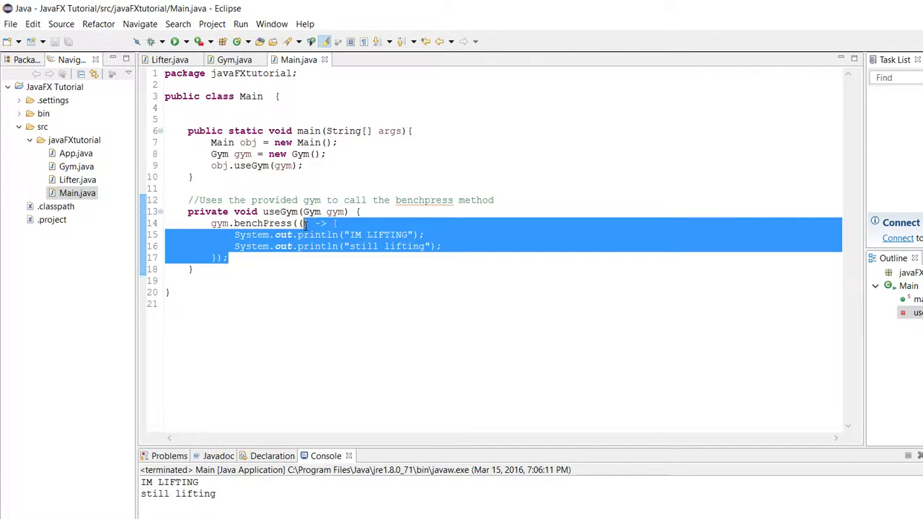
key(Delete)
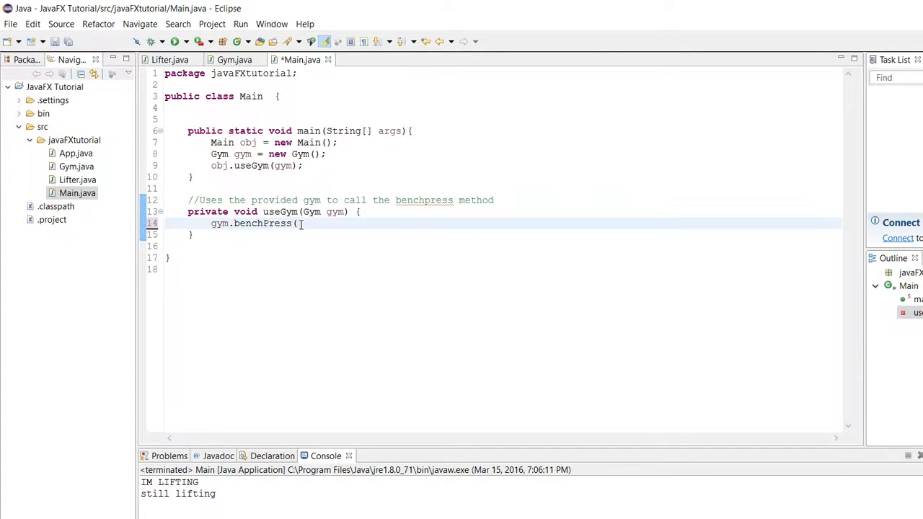
text();)
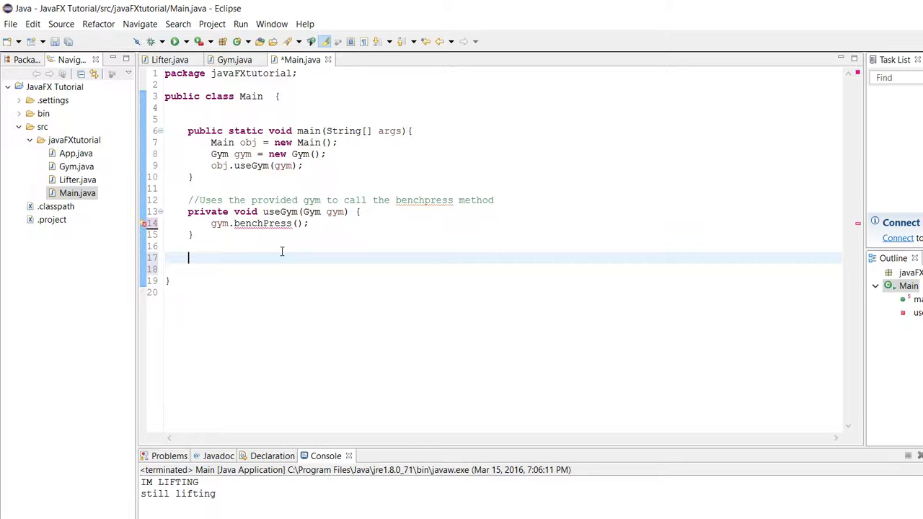
Add a public void liftExample() method printing "IM LIFTING" below useGym.
text(p)
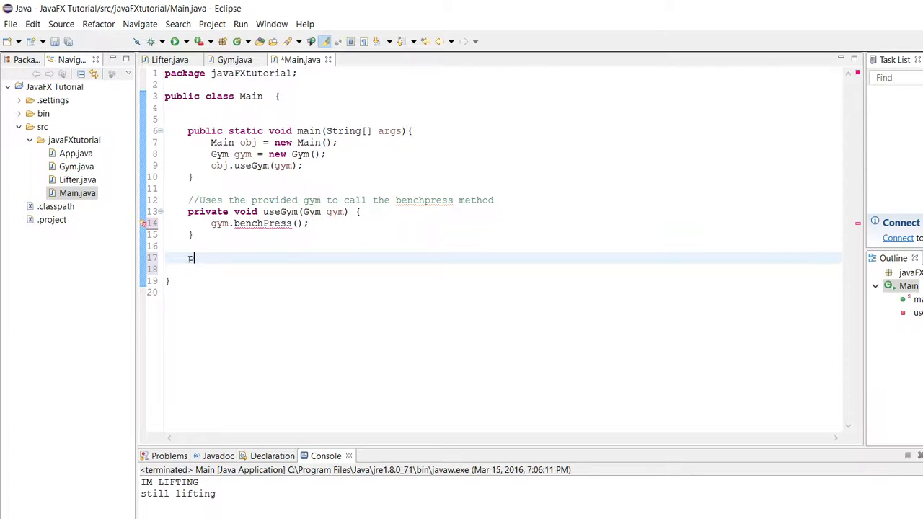
text(ublic)
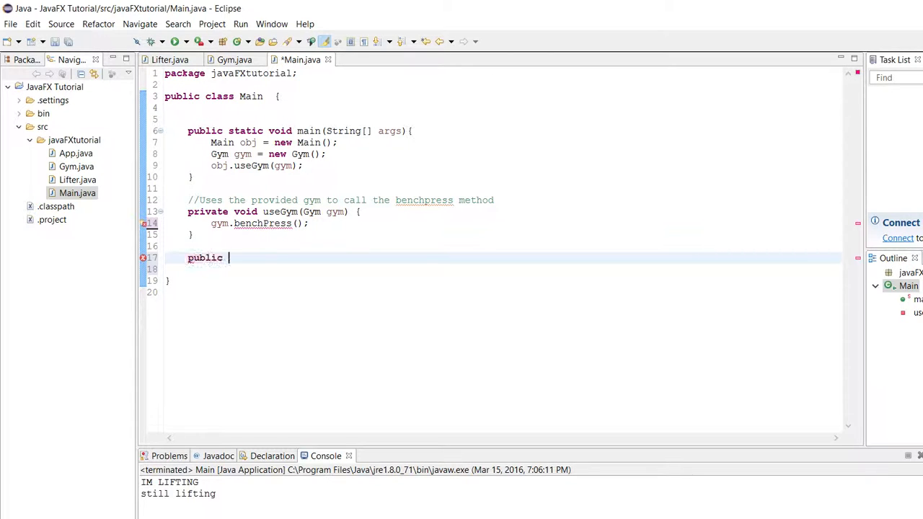
text(void)
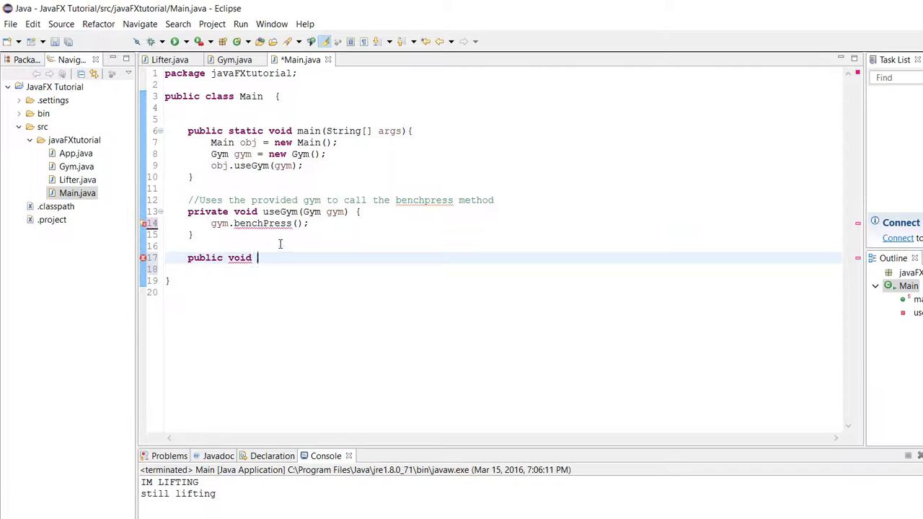
text(lift)
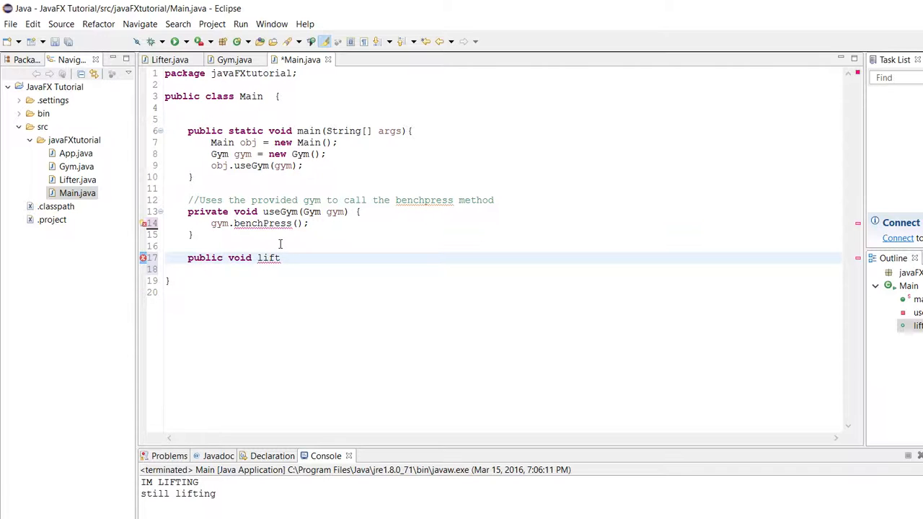
key(BackSpace)
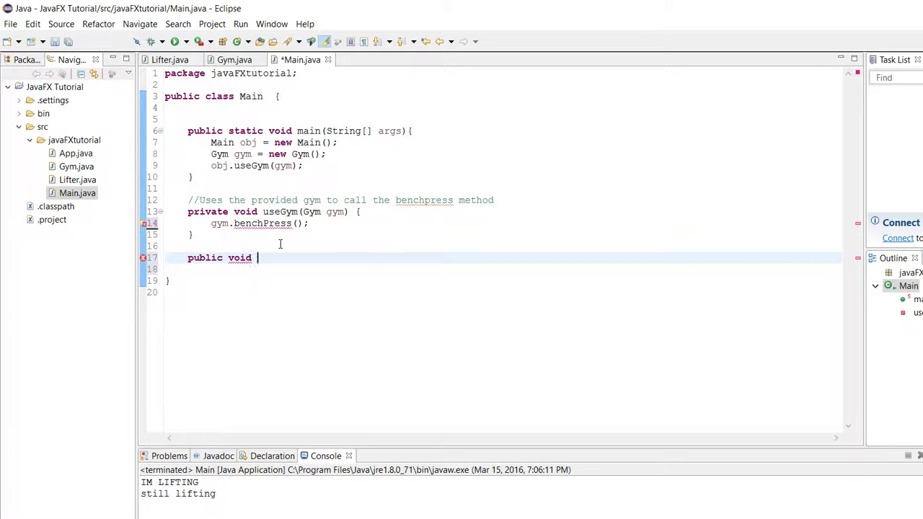
text(lif)
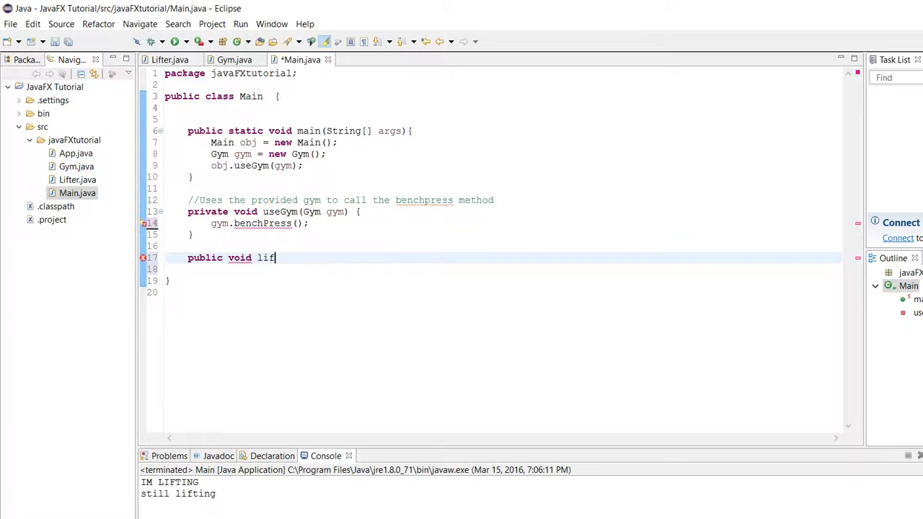
text(tExample())
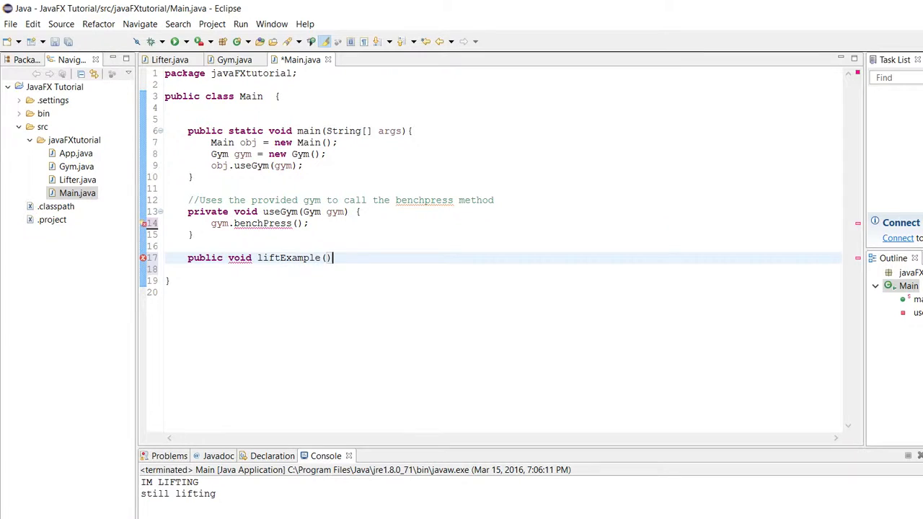
text({)
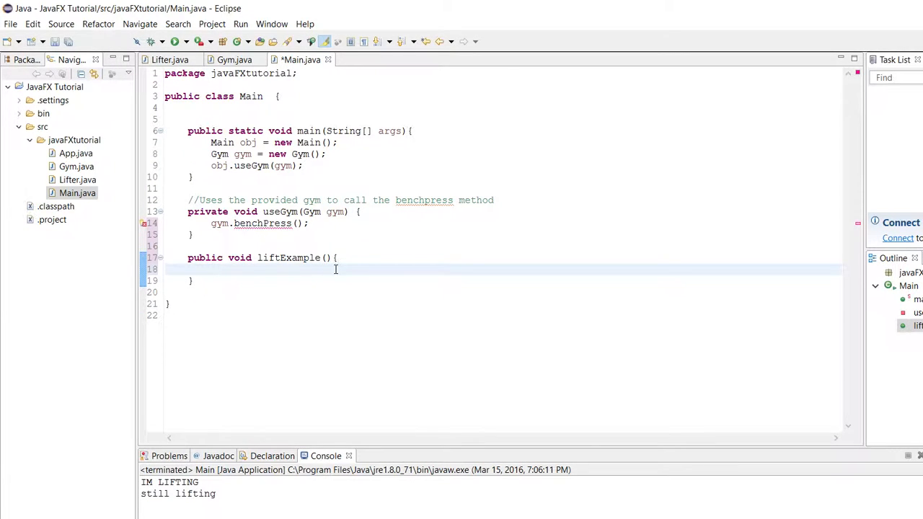
text(System.out.println("");)
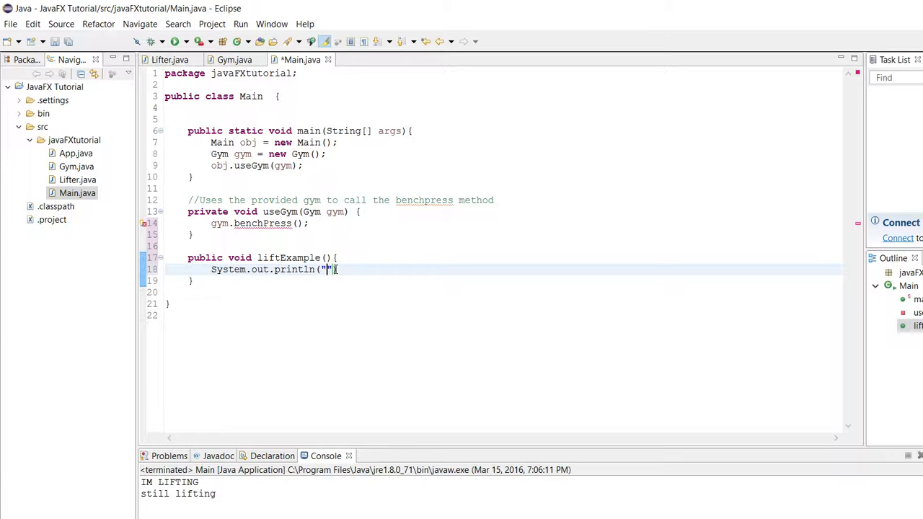
text(IM LIFTING)
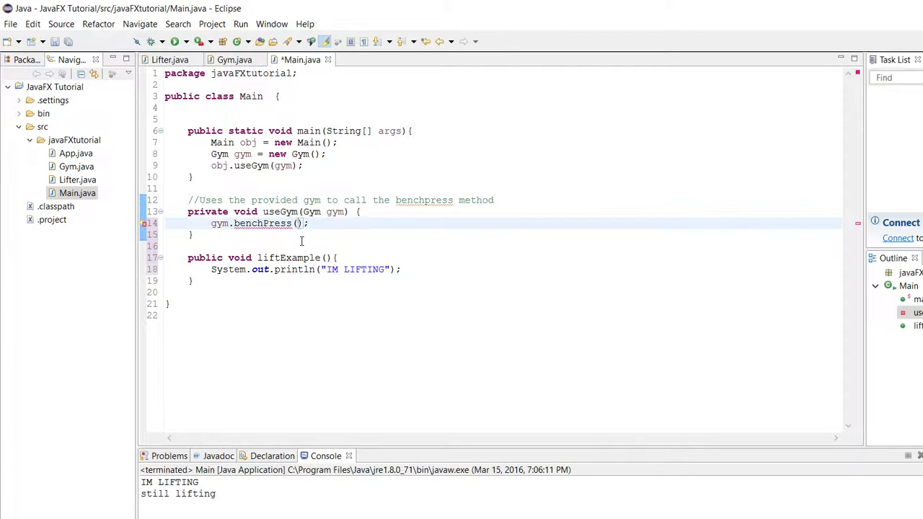
Pass the method reference this::liftExample into benchPress() and view the Lifter interface.
text(this::)
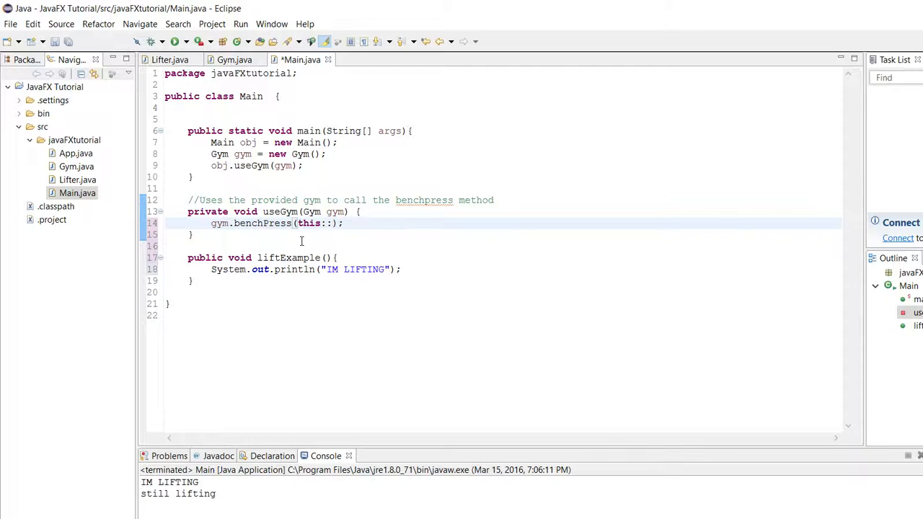
text(liftExample)
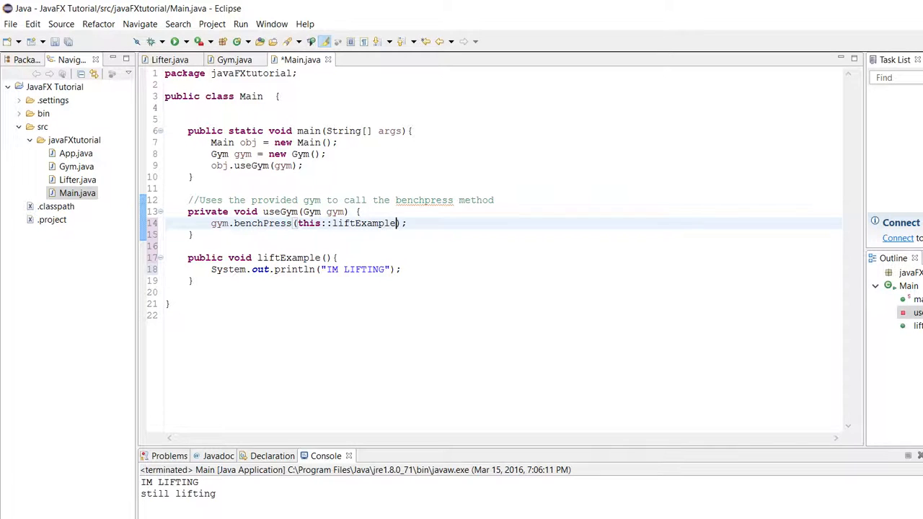
drag(212, 223, 193, 235)
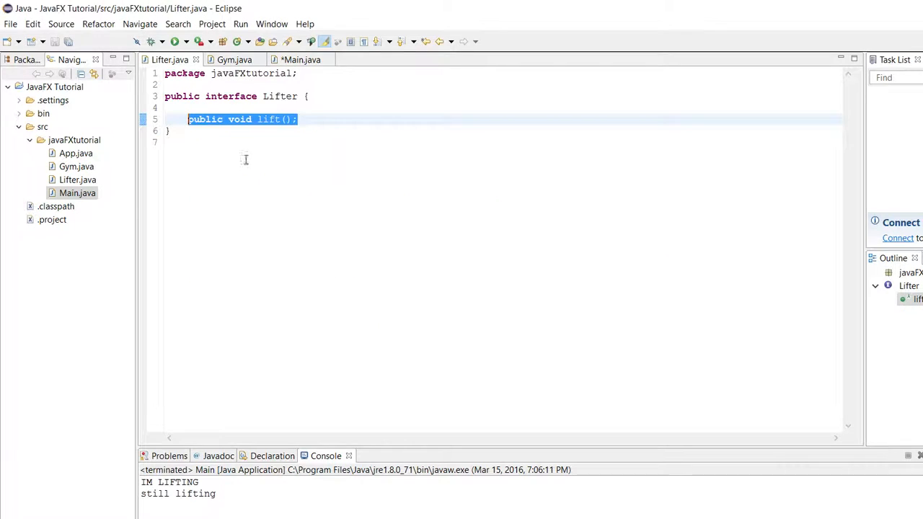
Review Main.java, Gym.java and Lifter.java, then run Main.java to print IM LIFTING.
click(301, 59)
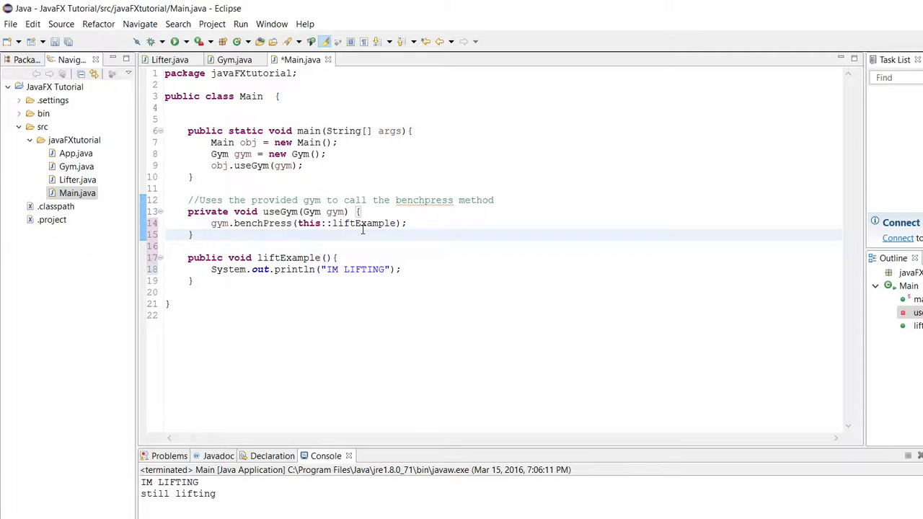
mouse_move(361, 224)
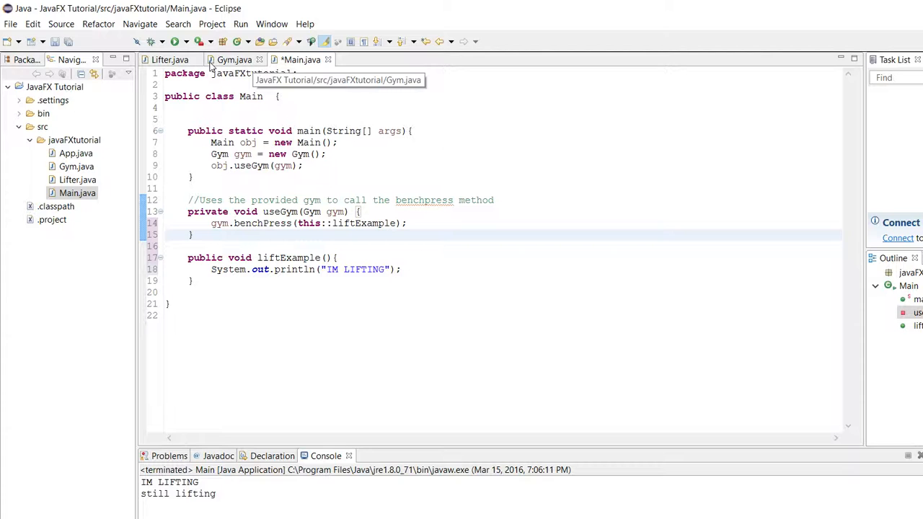
double_click(262, 223)
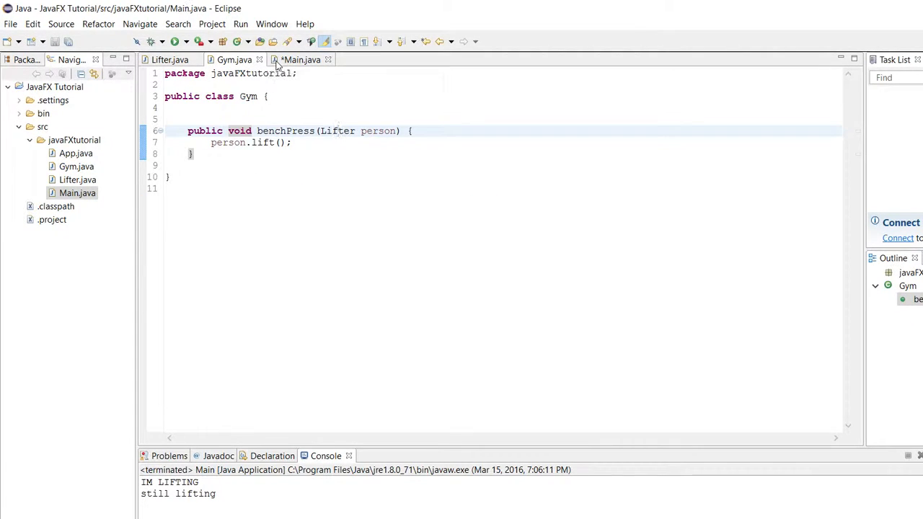
click(301, 60)
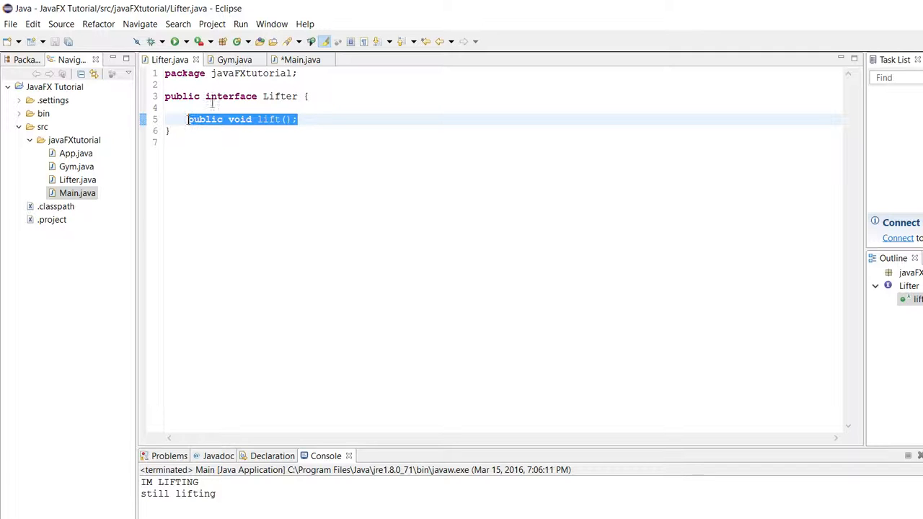
click(299, 59)
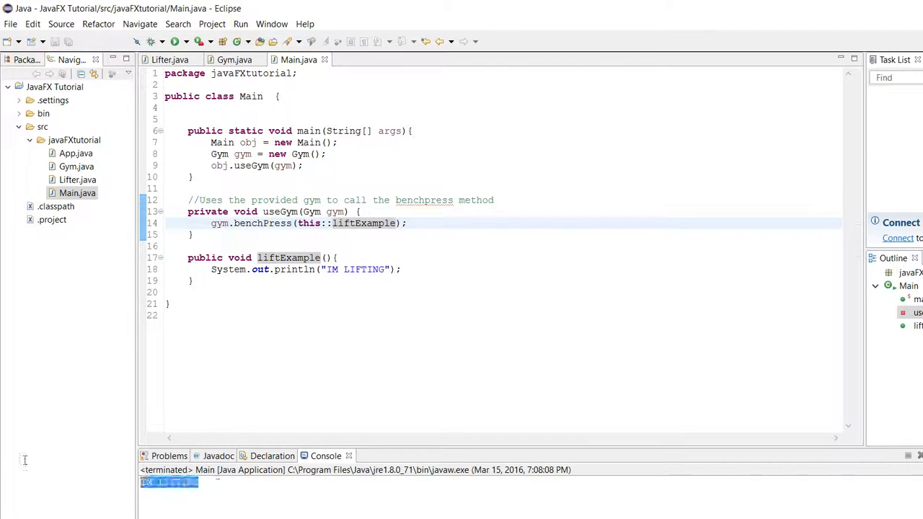
click(174, 41)
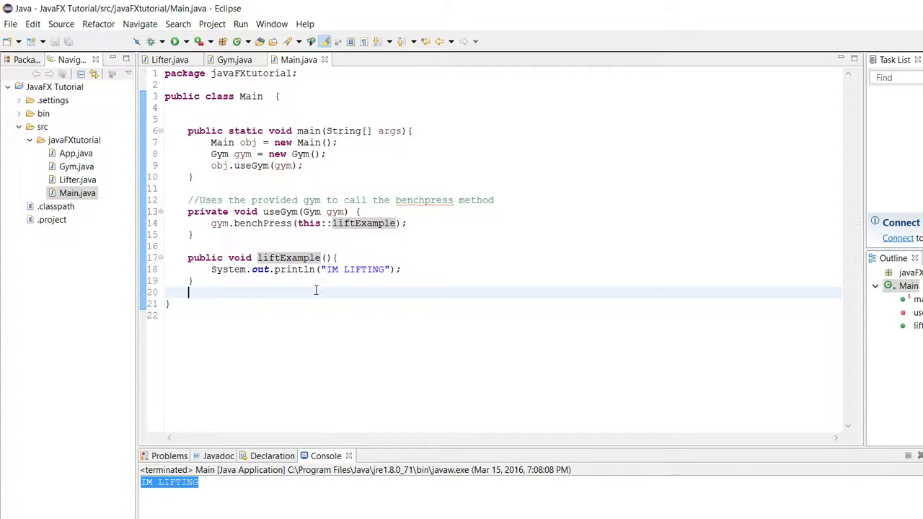